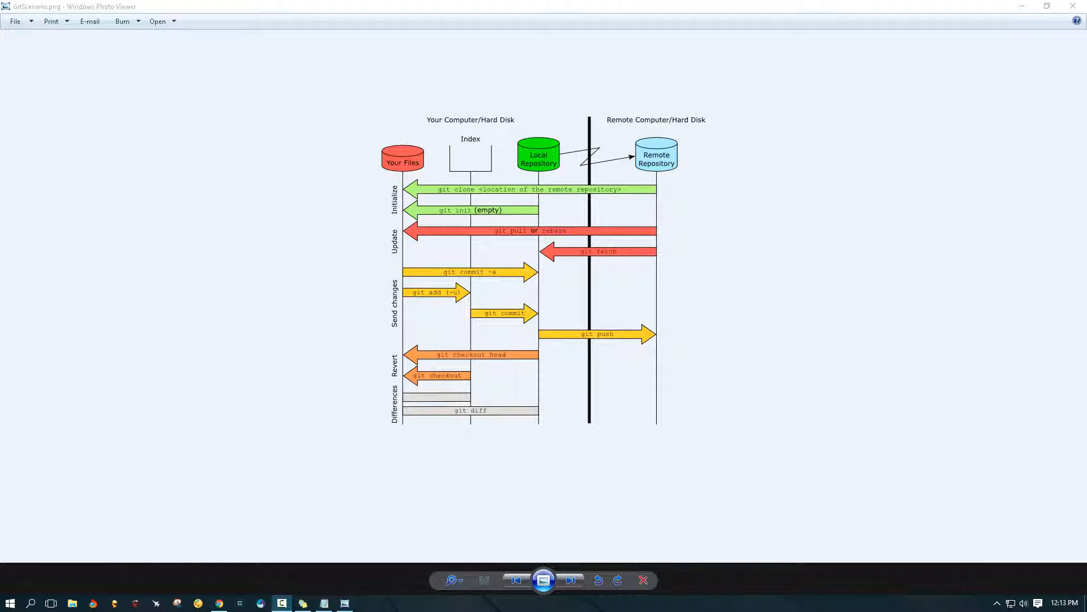
{"action": "mouse_move", "coordinate": [698, 192]}
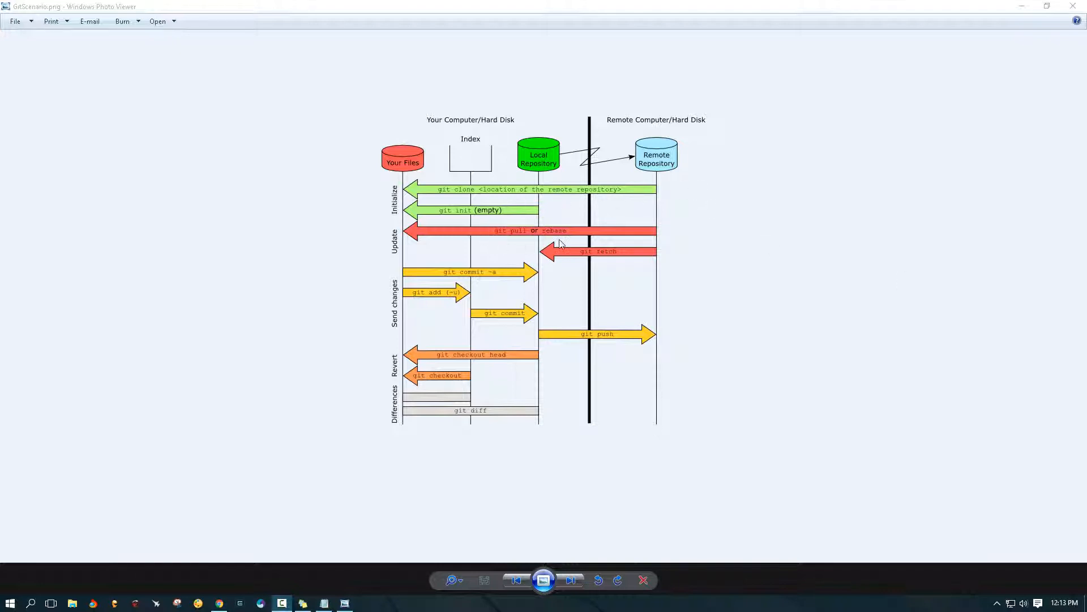
{"action": "mouse_move", "coordinate": [525, 242]}
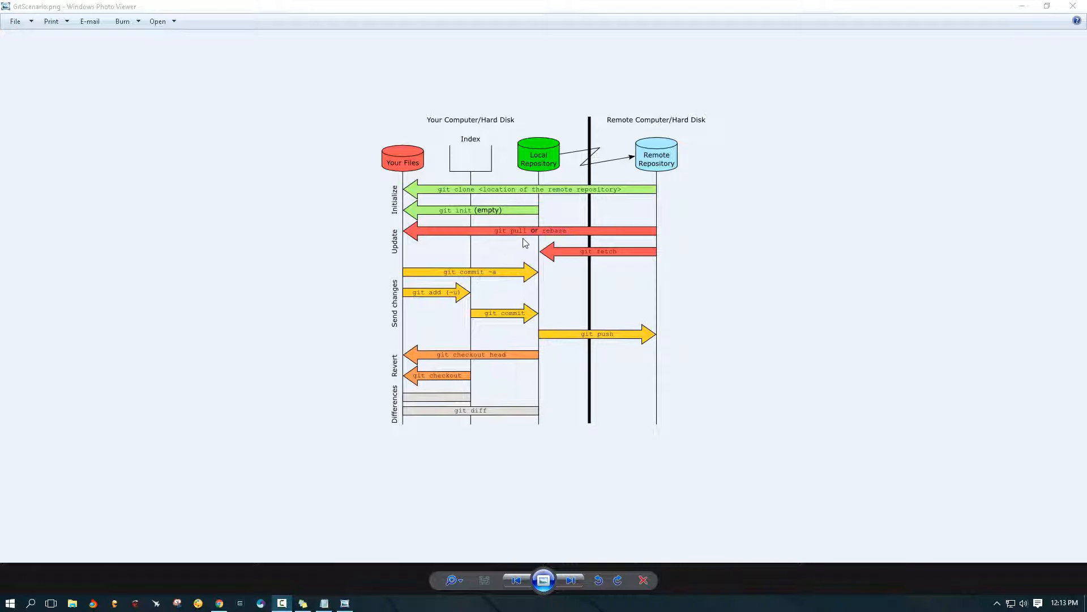
{"action": "mouse_move", "coordinate": [686, 150]}
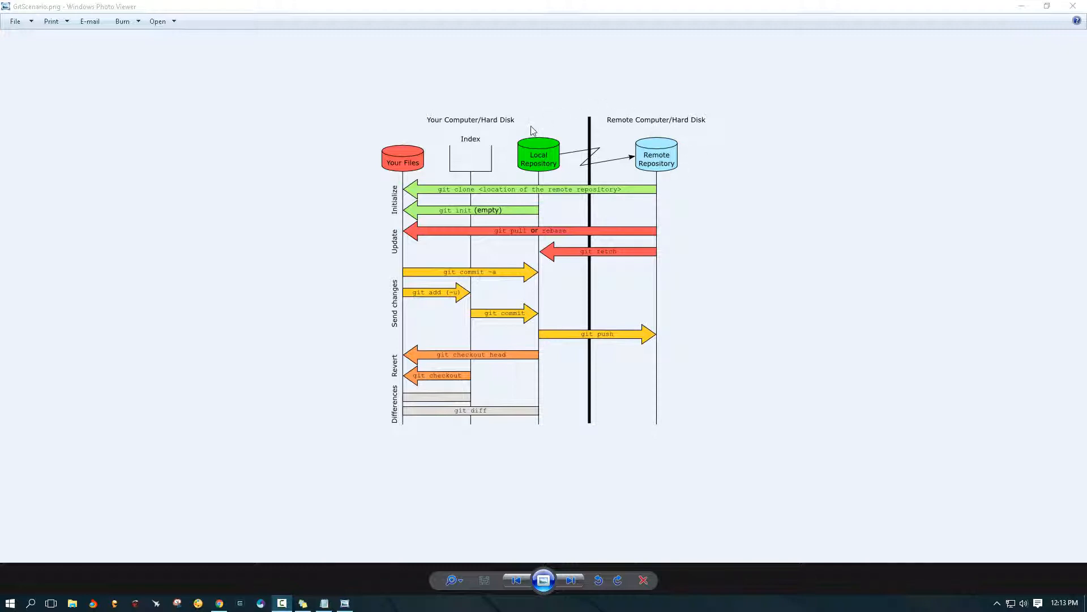
{"action": "mouse_move", "coordinate": [432, 172]}
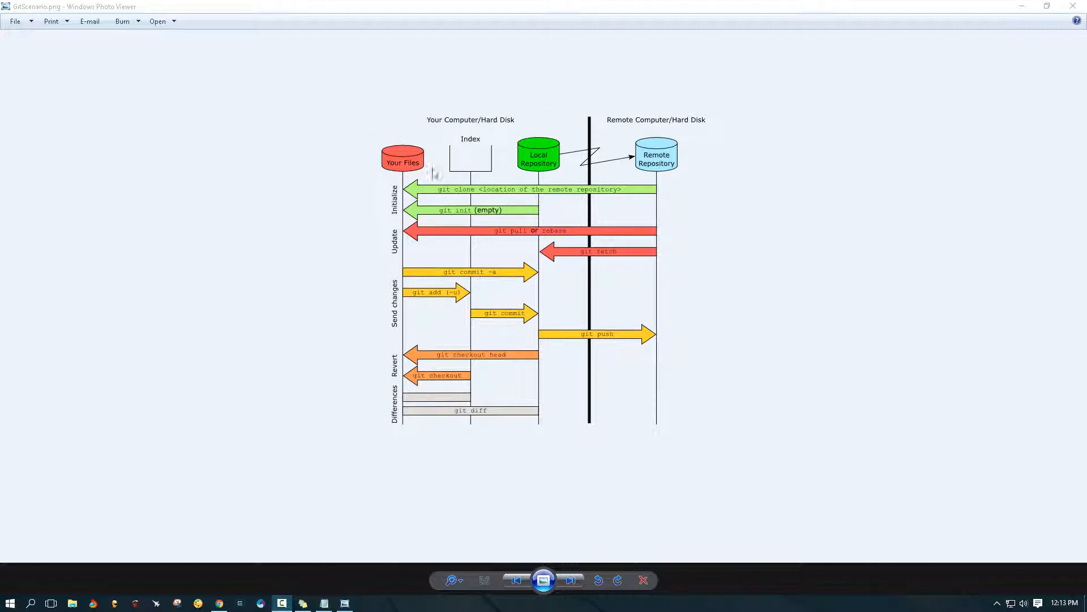
{"action": "mouse_move", "coordinate": [409, 170]}
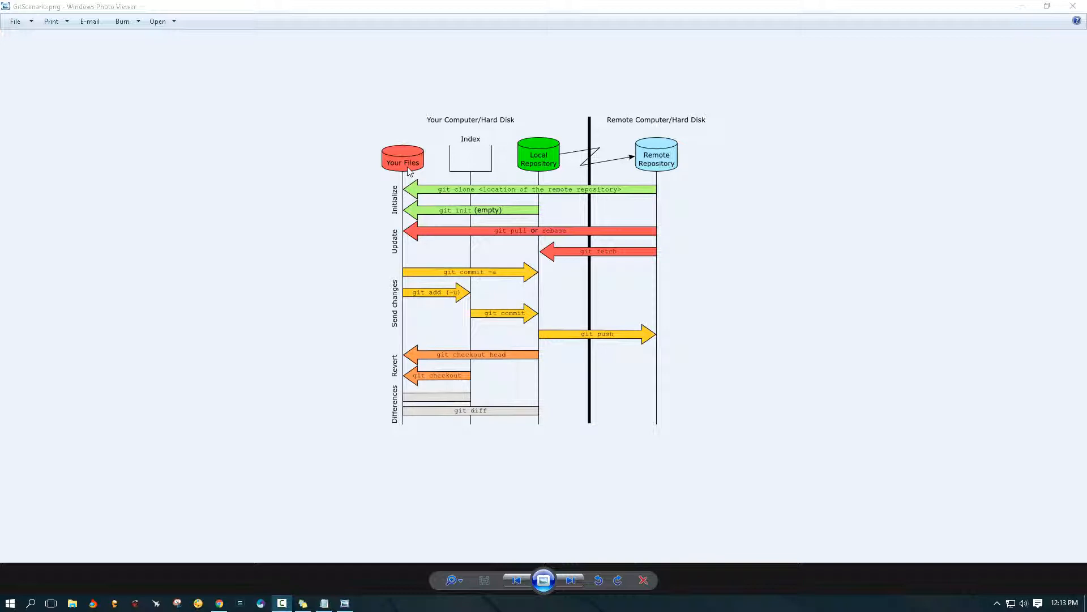
{"action": "mouse_move", "coordinate": [883, 293]}
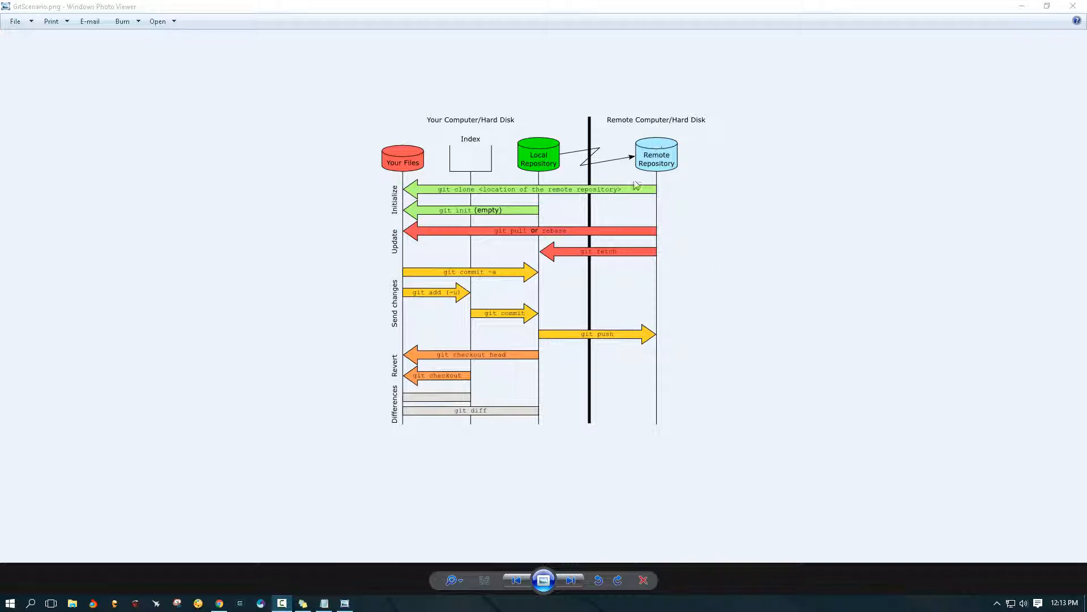
{"action": "mouse_move", "coordinate": [662, 250]}
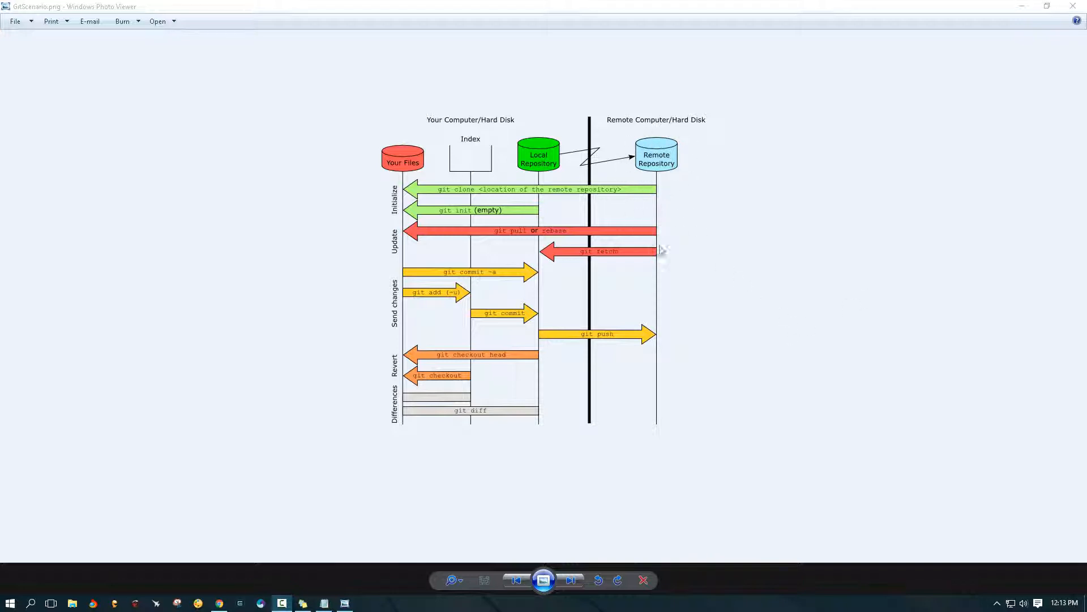
{"action": "mouse_move", "coordinate": [562, 241]}
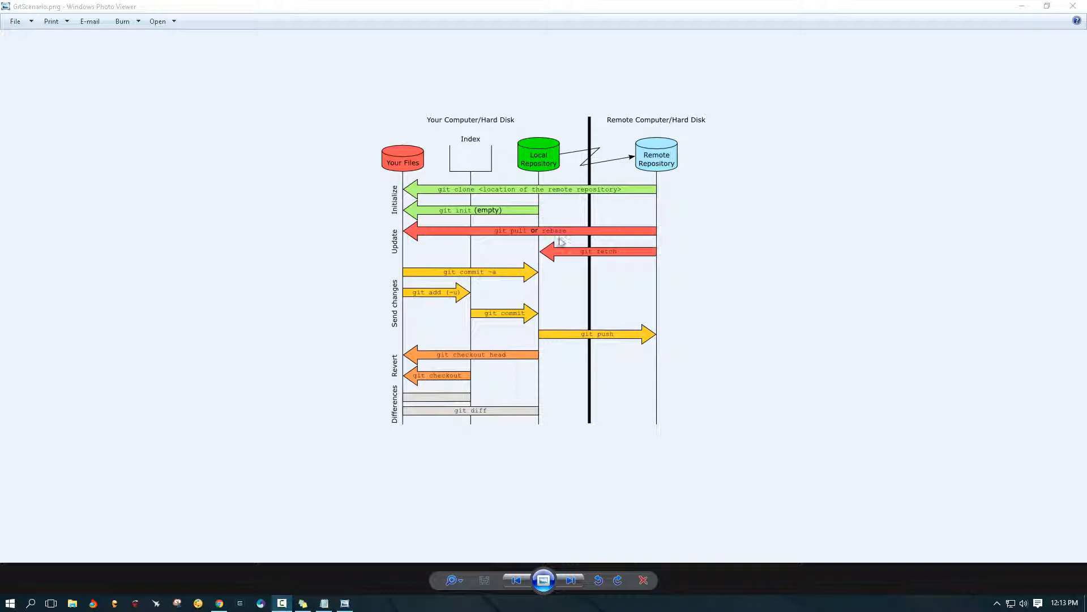
{"action": "mouse_move", "coordinate": [498, 227]}
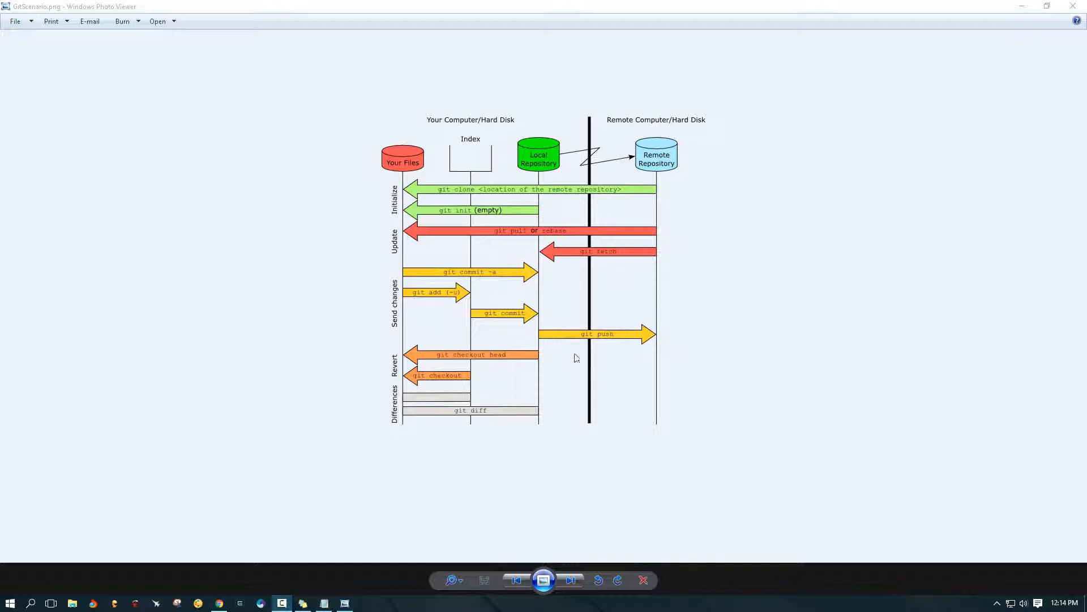
{"action": "mouse_move", "coordinate": [602, 357]}
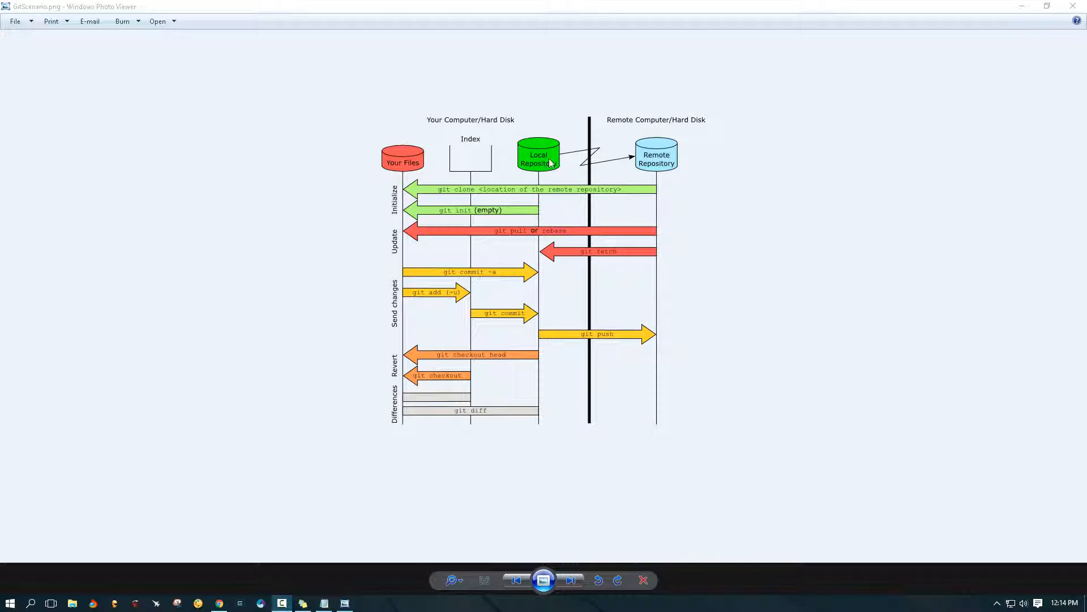
{"action": "mouse_move", "coordinate": [668, 153]}
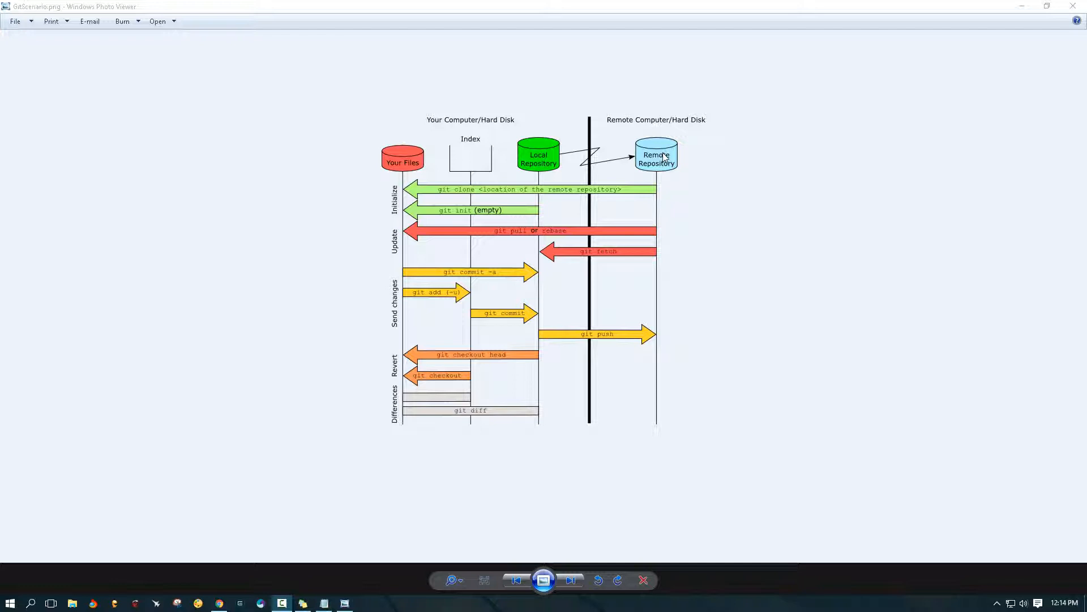
{"action": "mouse_move", "coordinate": [547, 349]}
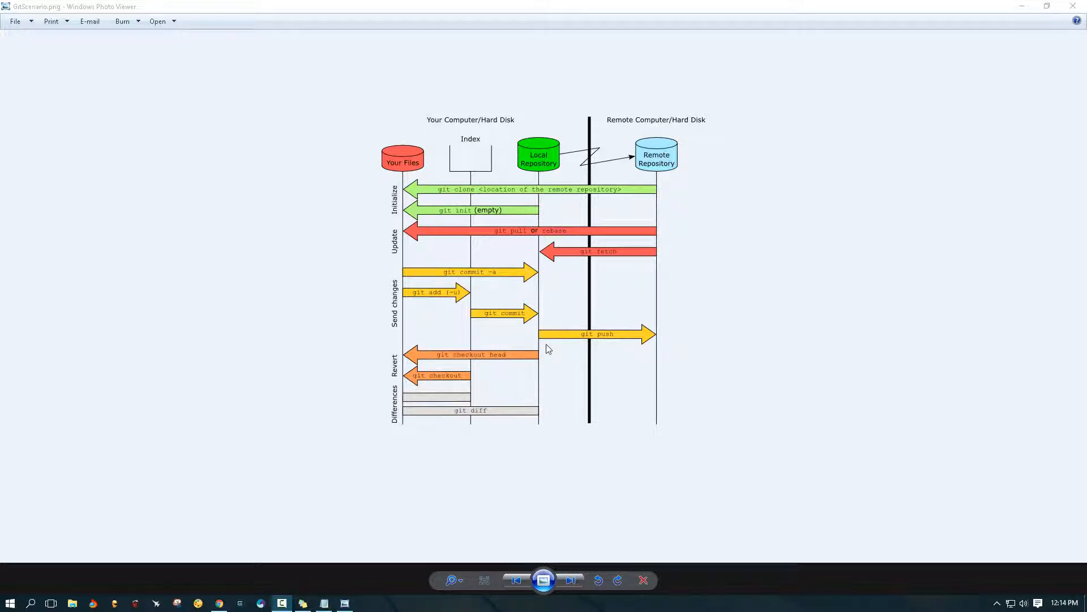
{"action": "mouse_move", "coordinate": [539, 318]}
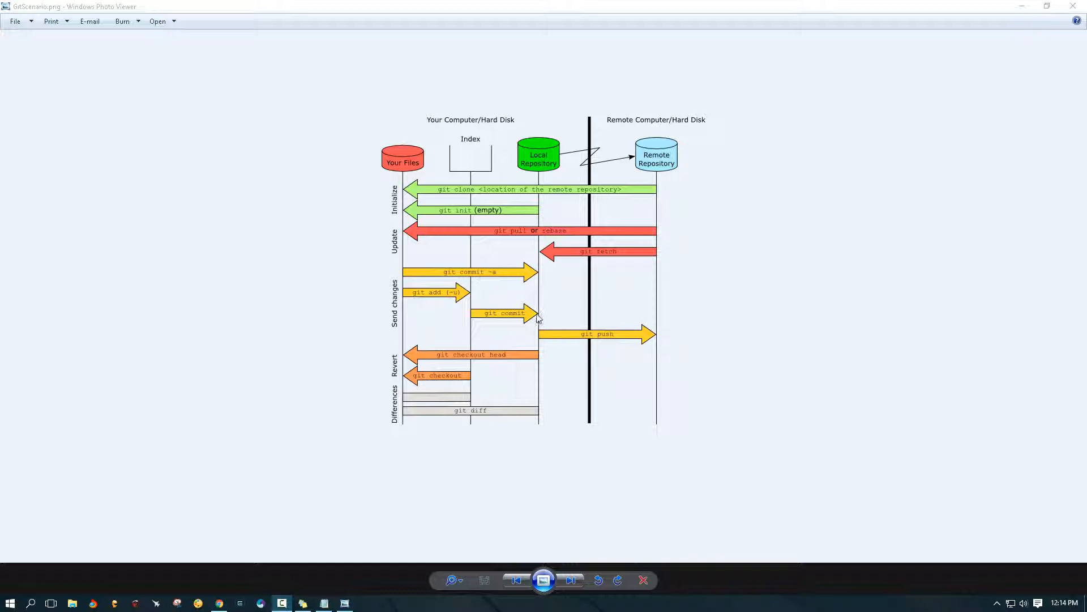
{"action": "mouse_move", "coordinate": [665, 324]}
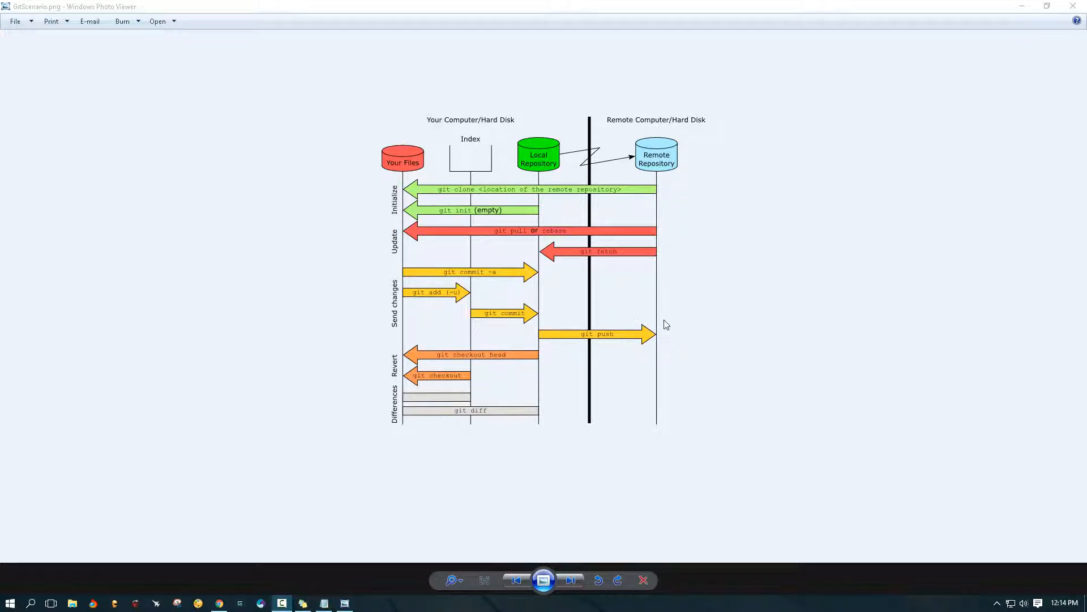
{"action": "mouse_move", "coordinate": [645, 330]}
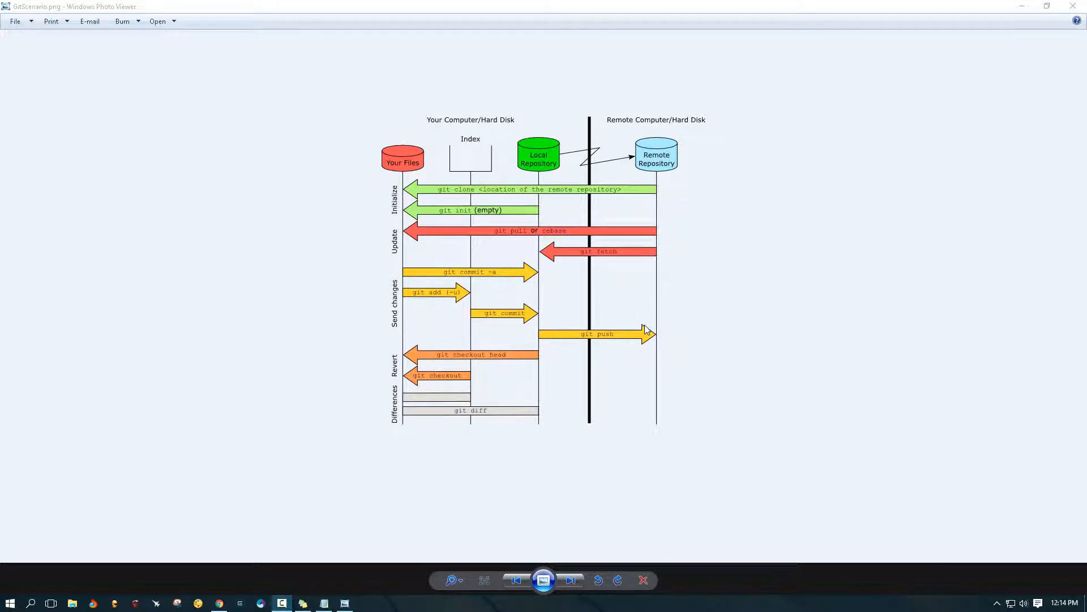
{"action": "mouse_move", "coordinate": [611, 340]}
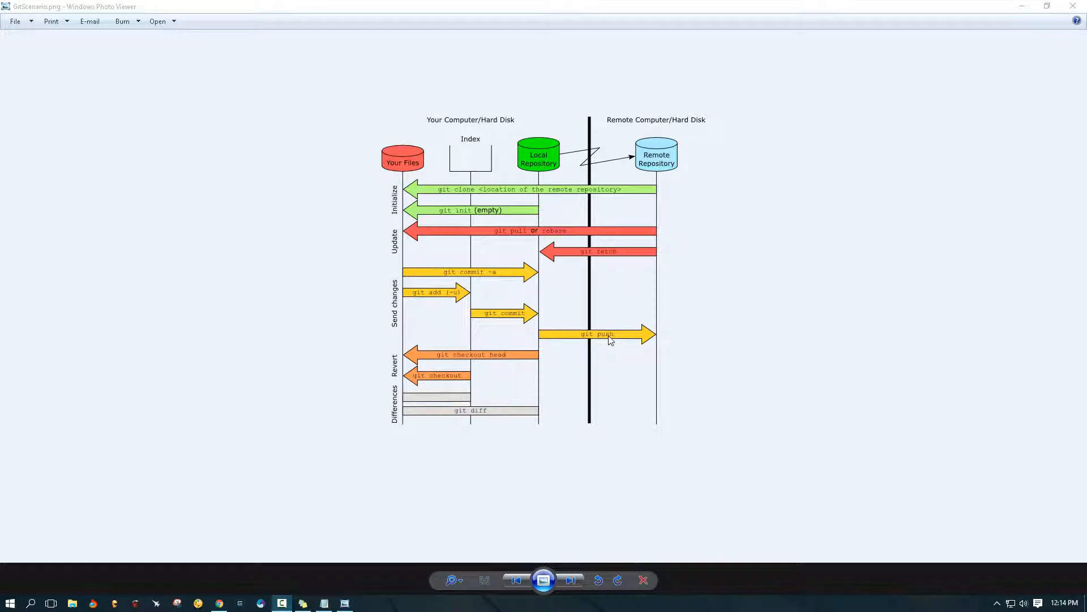
{"action": "mouse_move", "coordinate": [581, 334]}
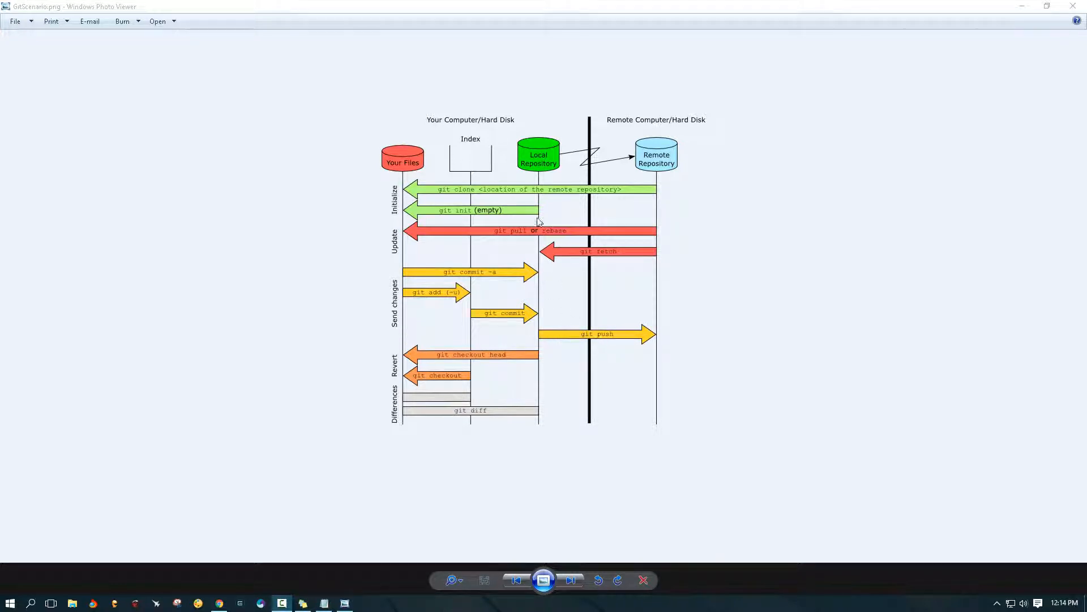
{"action": "mouse_move", "coordinate": [642, 336]}
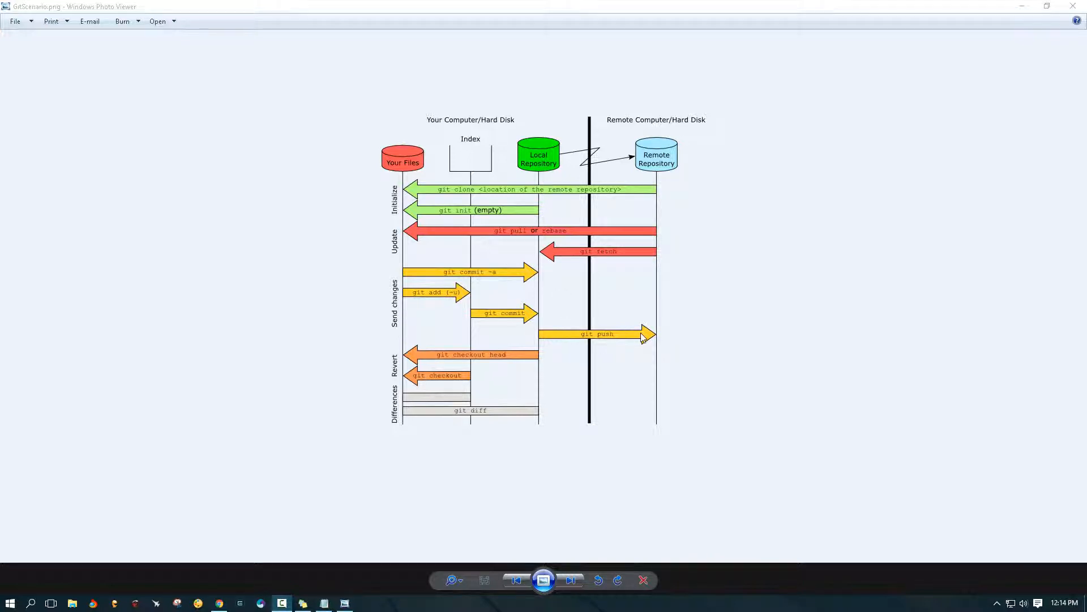
{"action": "mouse_move", "coordinate": [519, 281]}
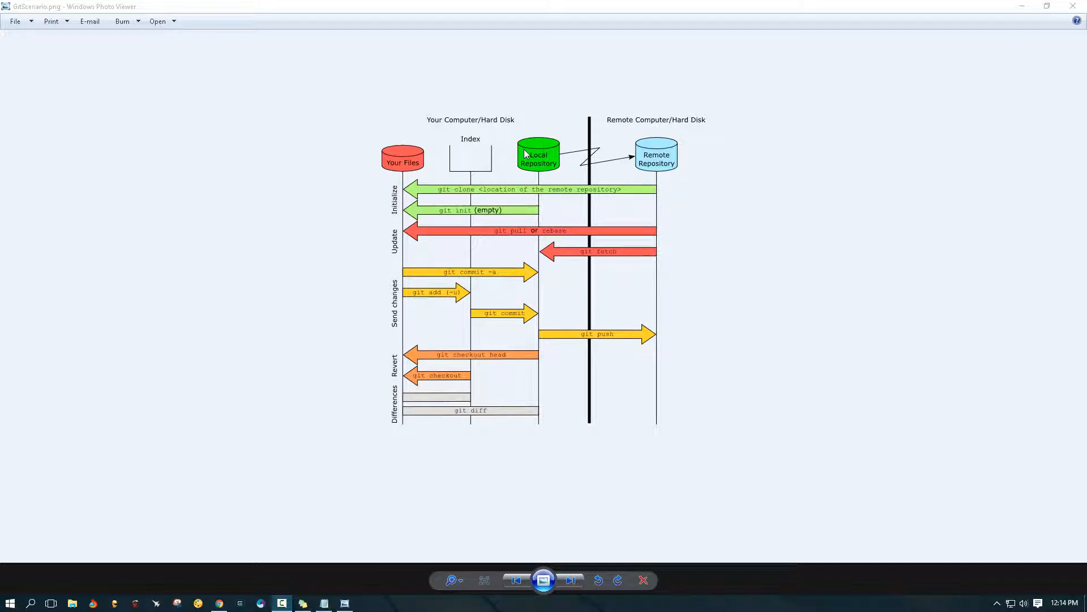
{"action": "mouse_move", "coordinate": [525, 321]}
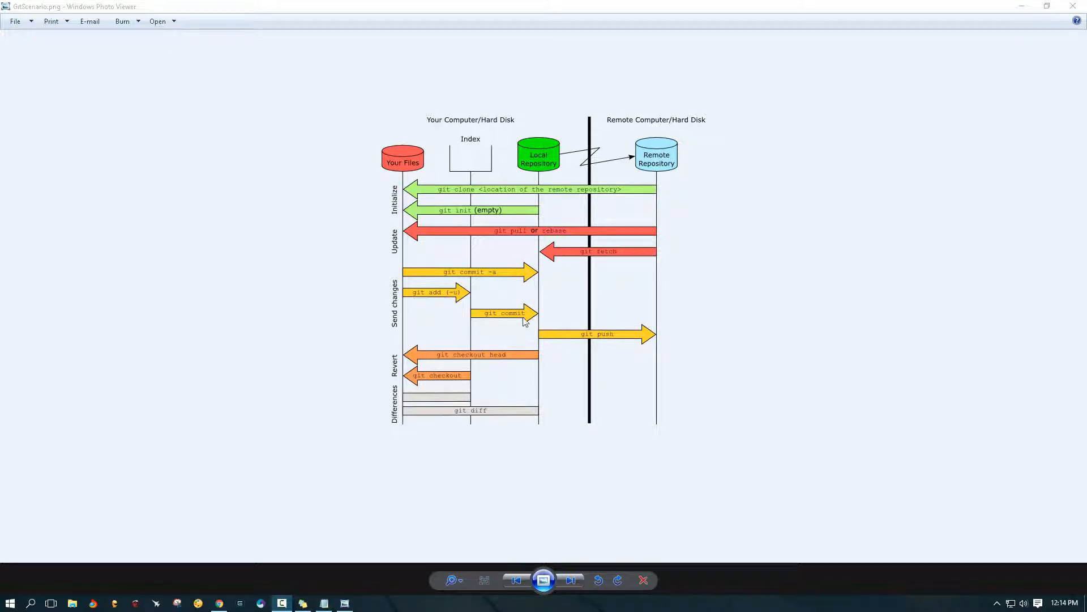
{"action": "mouse_move", "coordinate": [416, 293]}
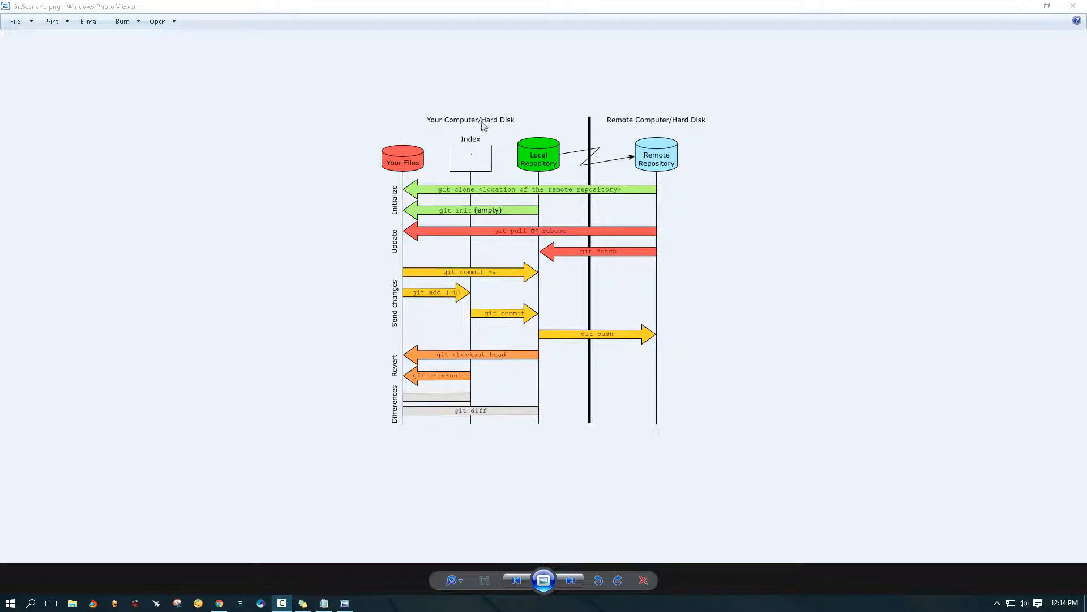
{"action": "mouse_move", "coordinate": [424, 323]}
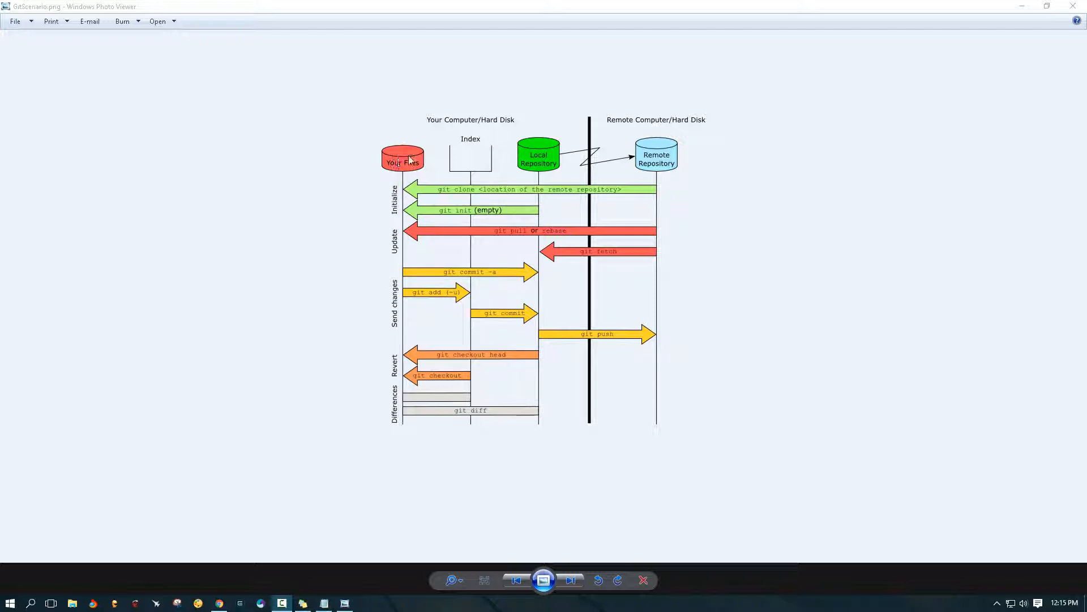
{"action": "mouse_move", "coordinate": [416, 151]}
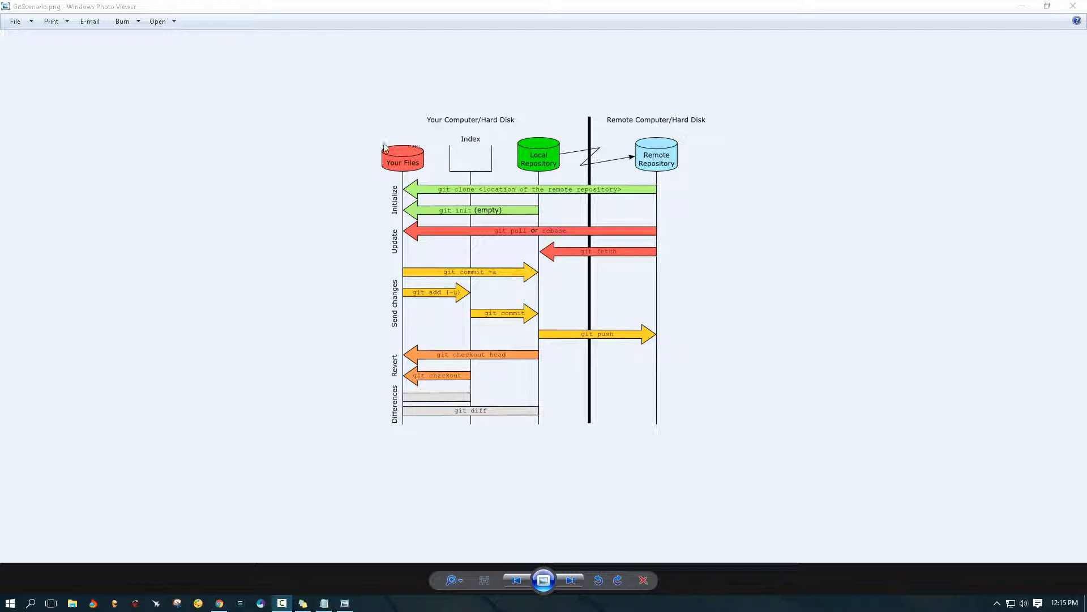
{"action": "mouse_move", "coordinate": [373, 208]}
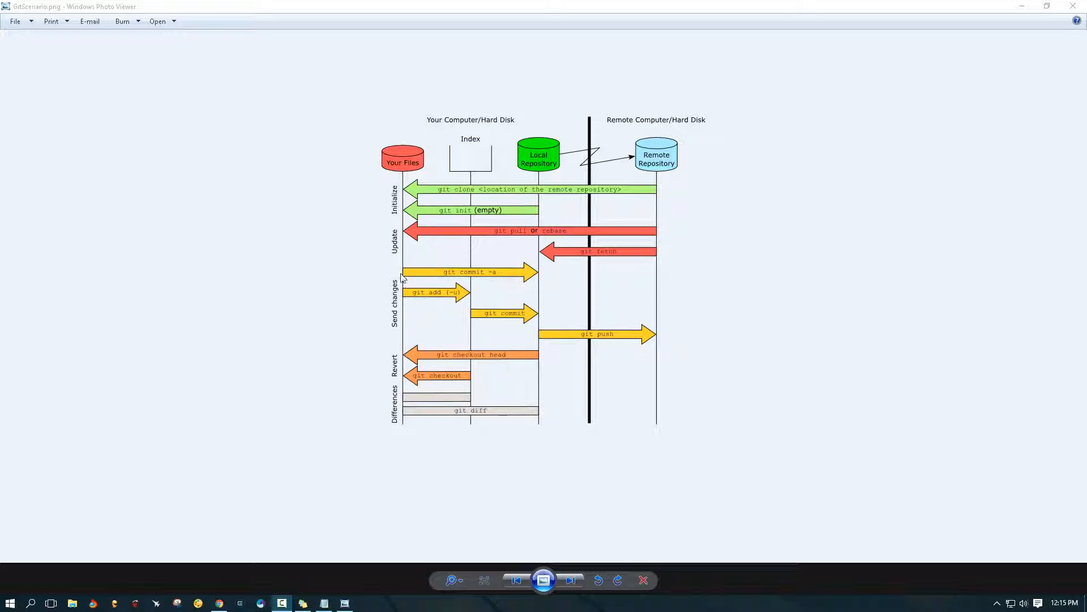
{"action": "mouse_move", "coordinate": [428, 298]}
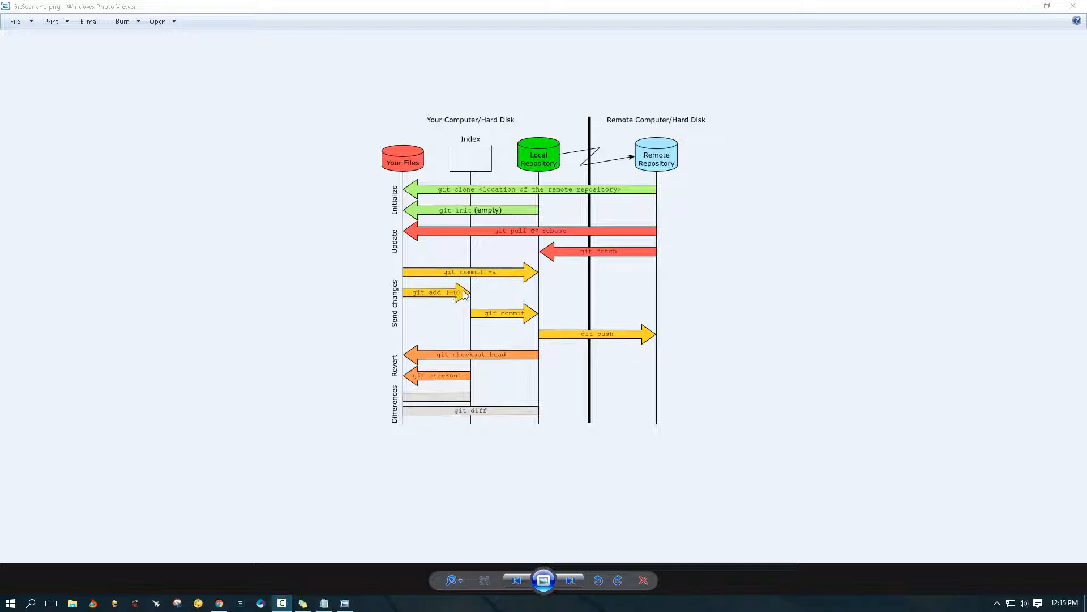
{"action": "mouse_move", "coordinate": [476, 148]}
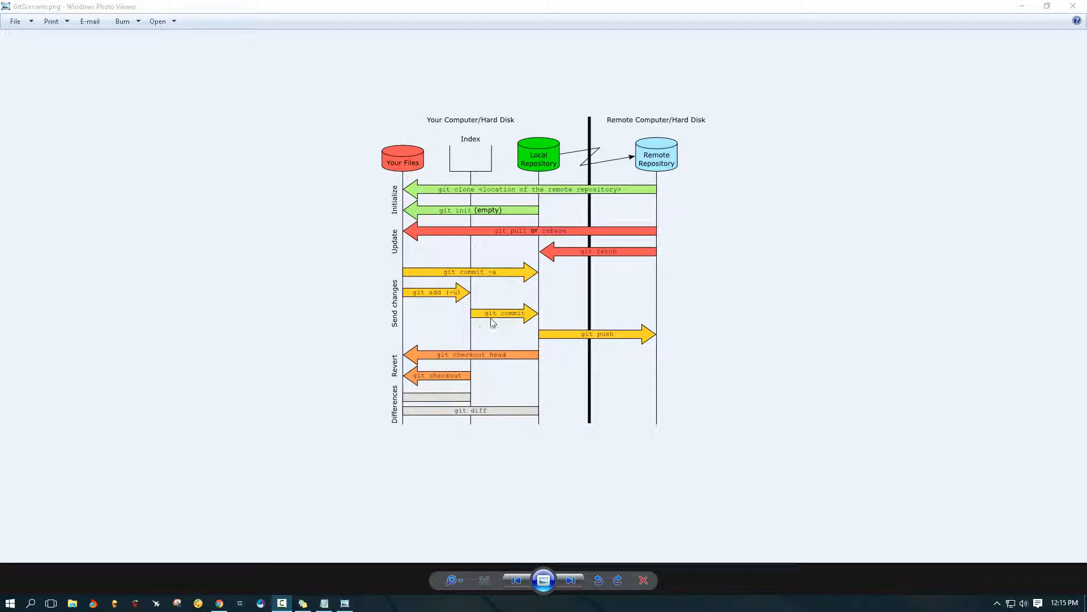
{"action": "mouse_move", "coordinate": [474, 320]}
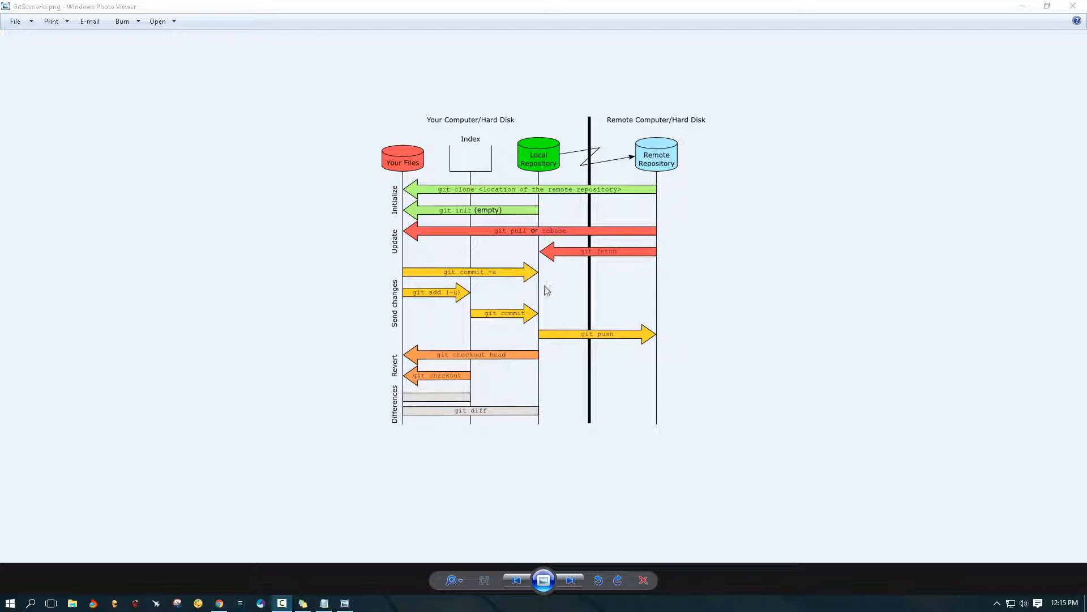
{"action": "mouse_move", "coordinate": [543, 149]}
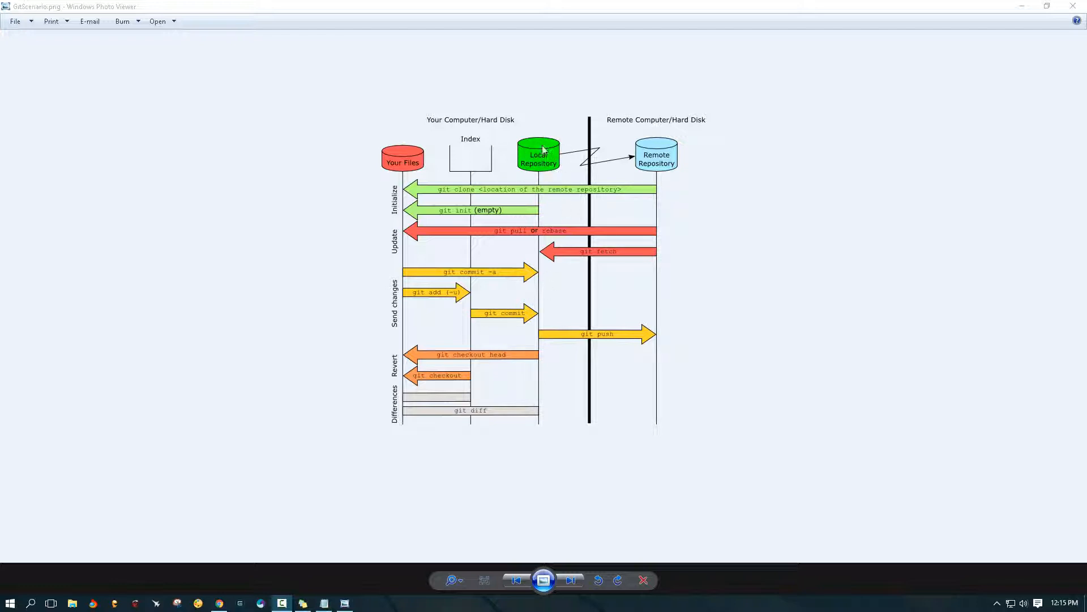
{"action": "mouse_move", "coordinate": [553, 364]}
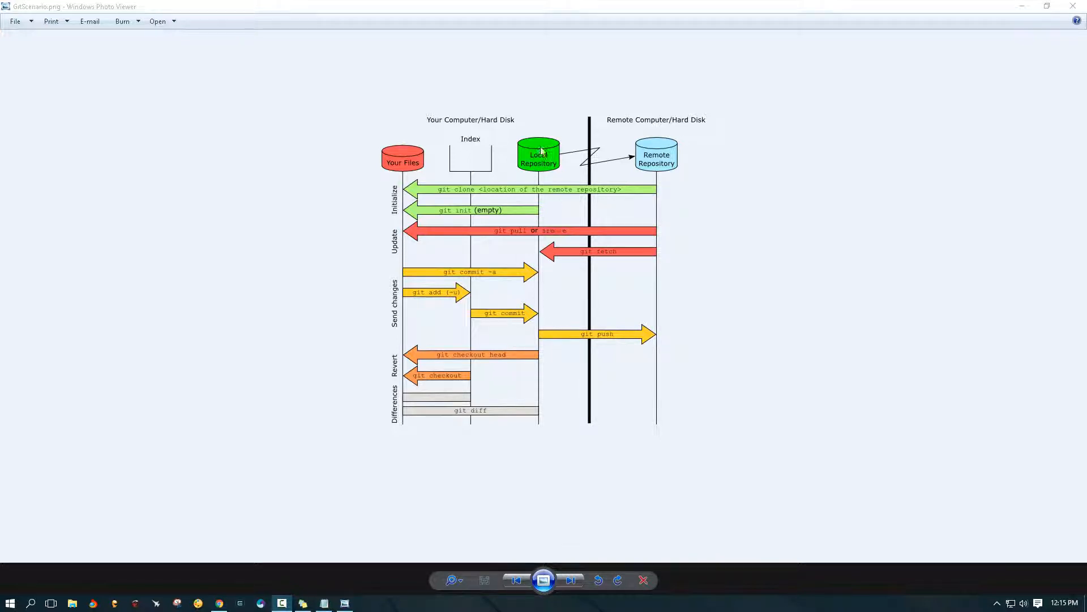
{"action": "mouse_move", "coordinate": [567, 158]}
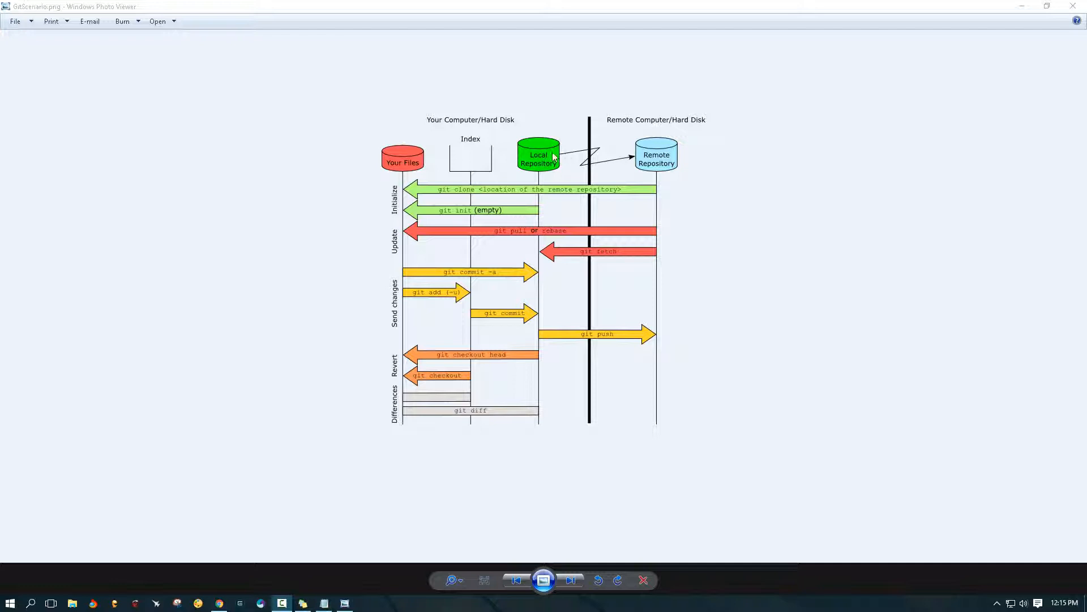
{"action": "mouse_move", "coordinate": [662, 137]}
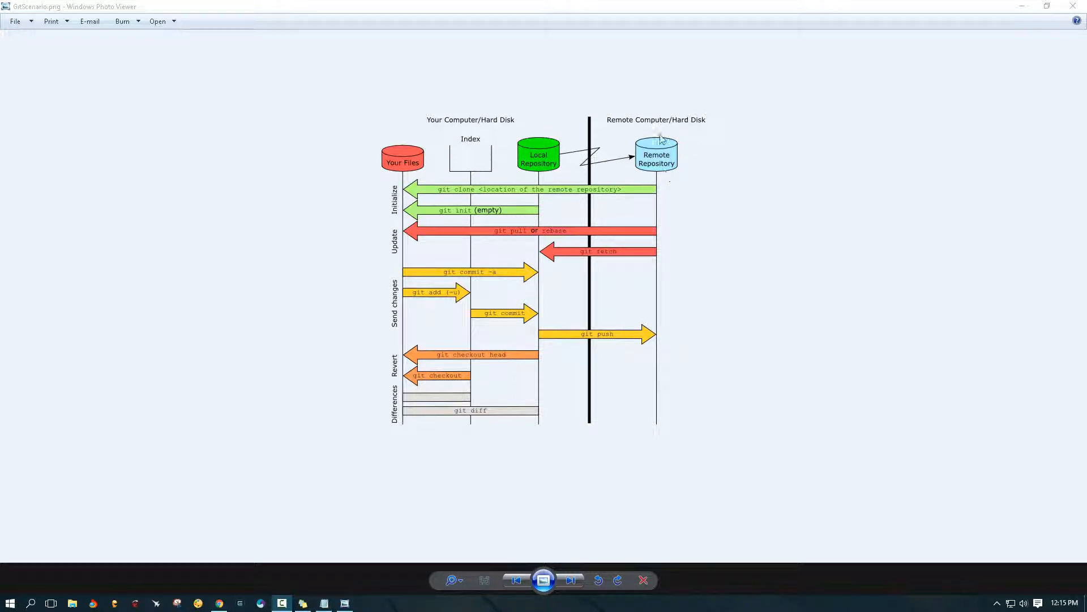
{"action": "mouse_move", "coordinate": [658, 233]}
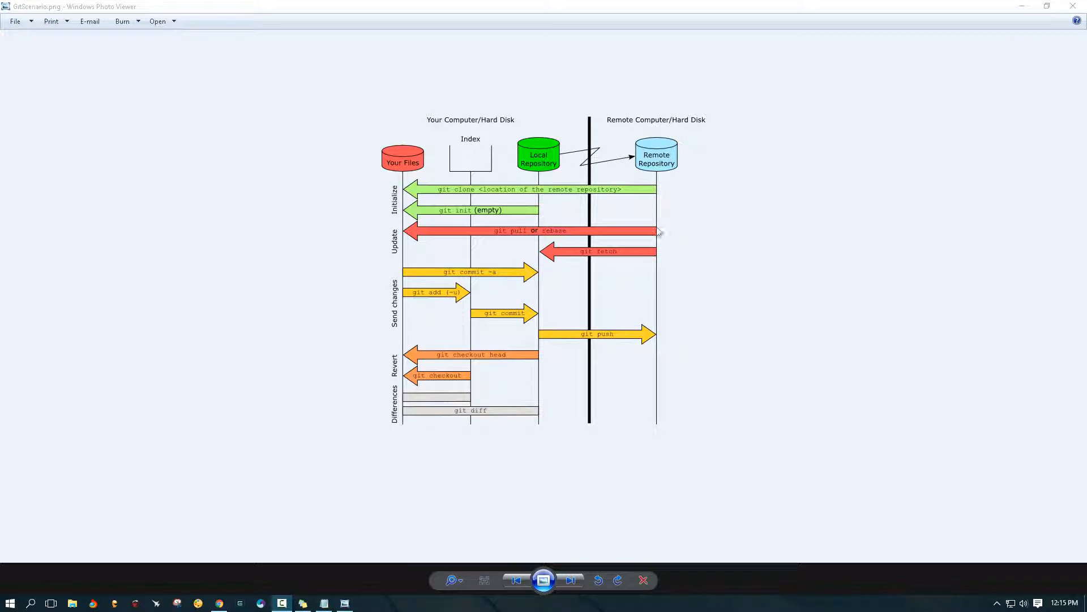
{"action": "mouse_move", "coordinate": [638, 318]}
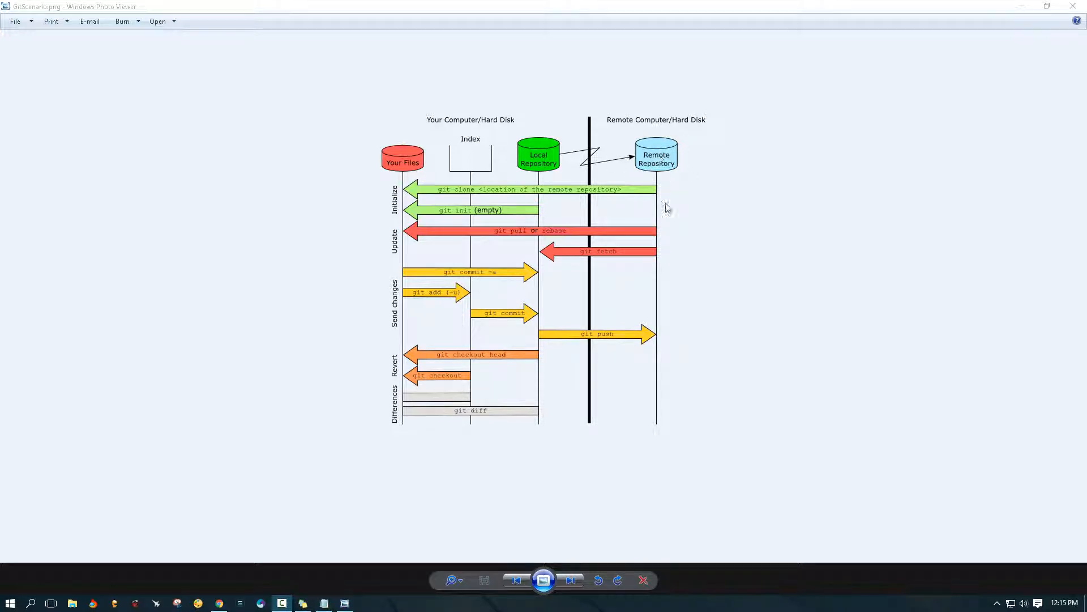
{"action": "mouse_move", "coordinate": [671, 396]}
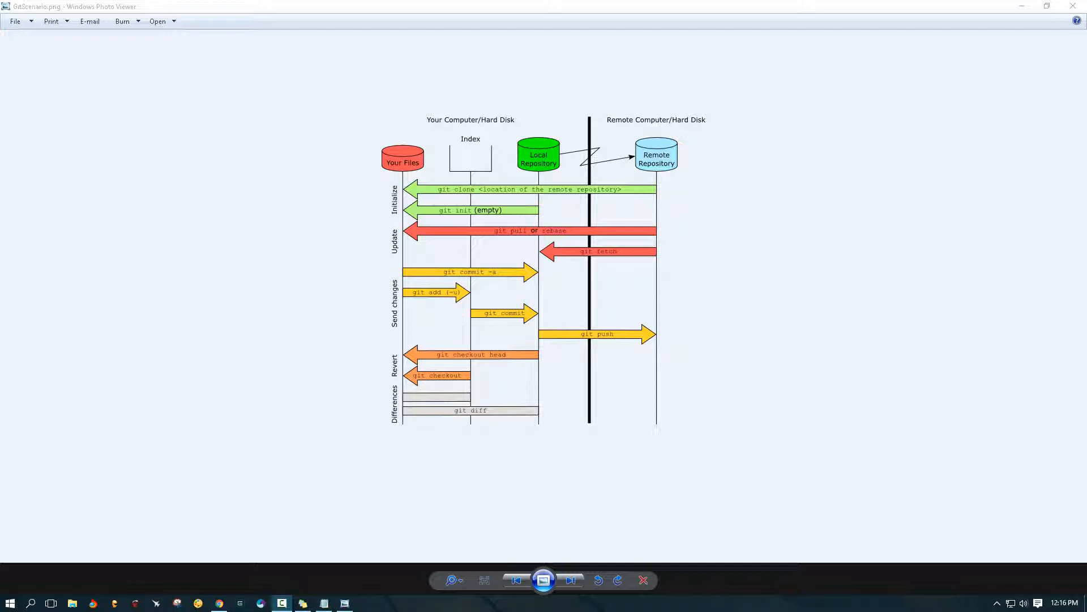
{"action": "mouse_move", "coordinate": [782, 420]}
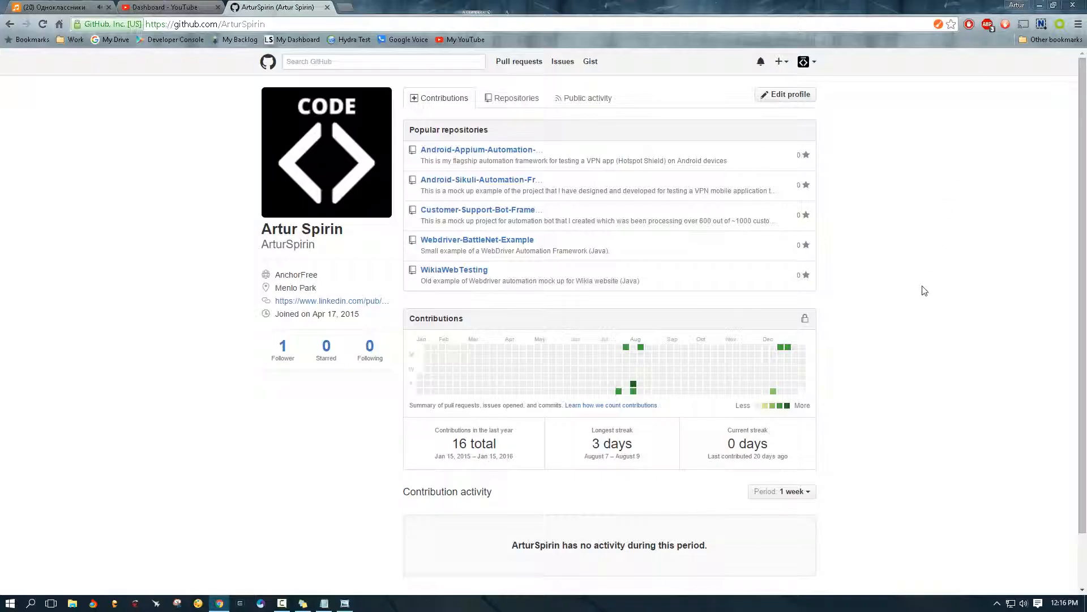
{"action": "mouse_move", "coordinate": [911, 339]}
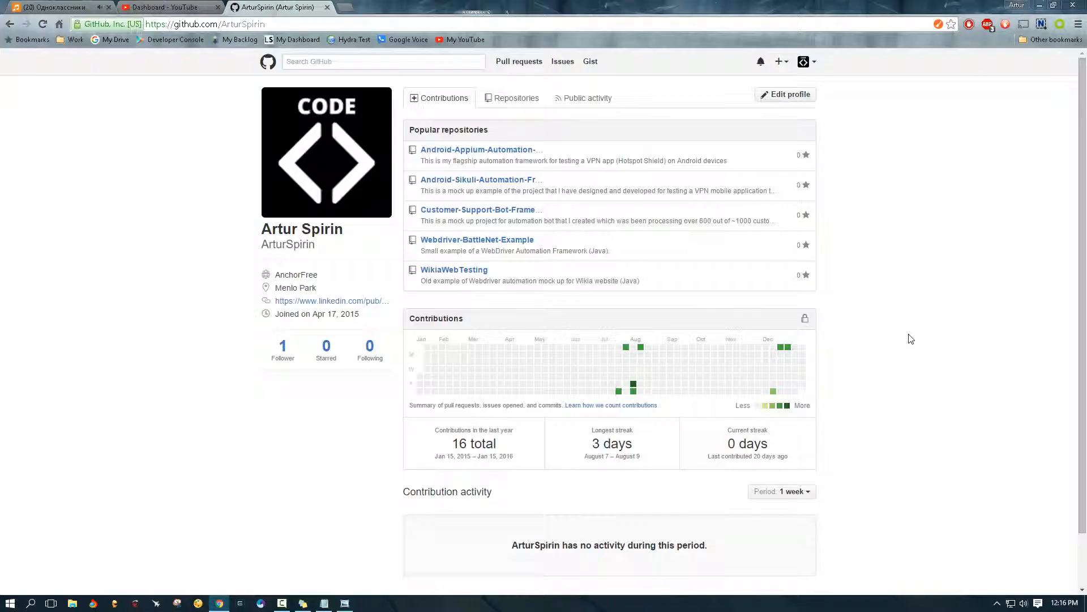
{"action": "mouse_move", "coordinate": [850, 300]}
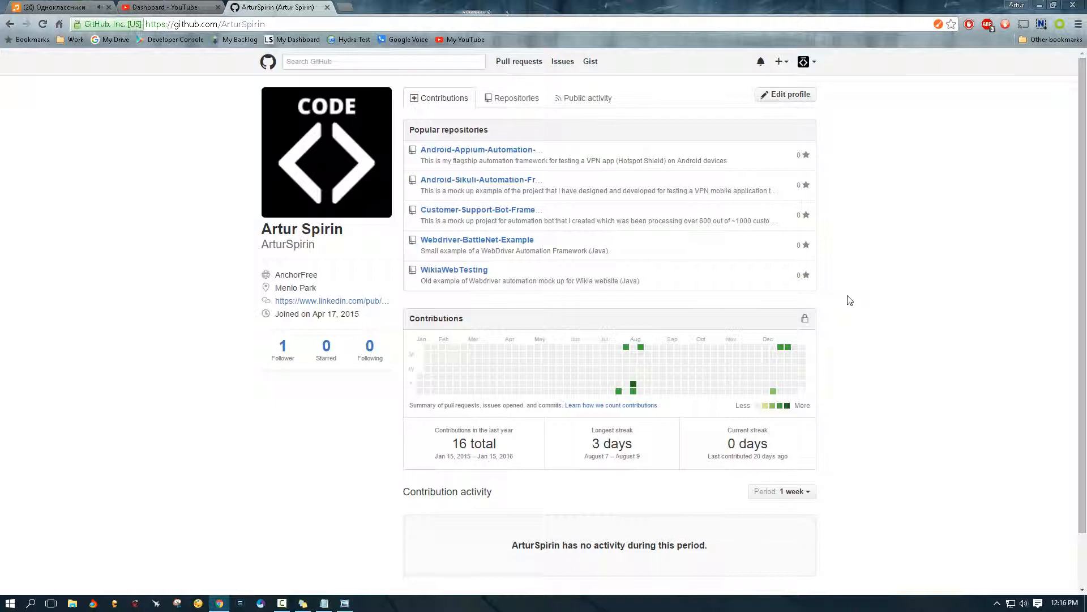
{"action": "mouse_move", "coordinate": [844, 149]}
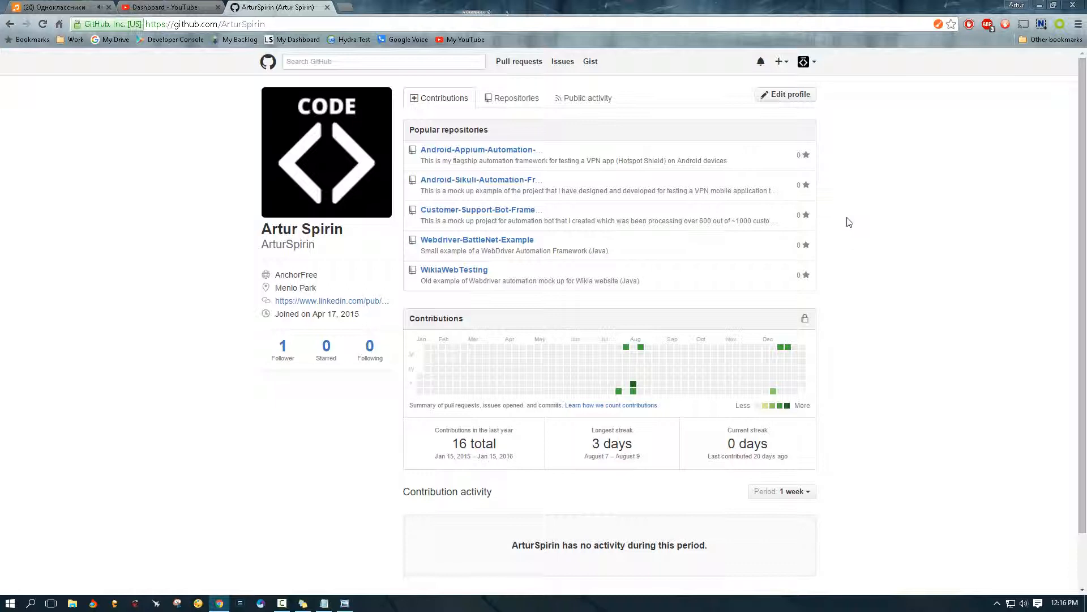
{"action": "mouse_move", "coordinate": [853, 229]}
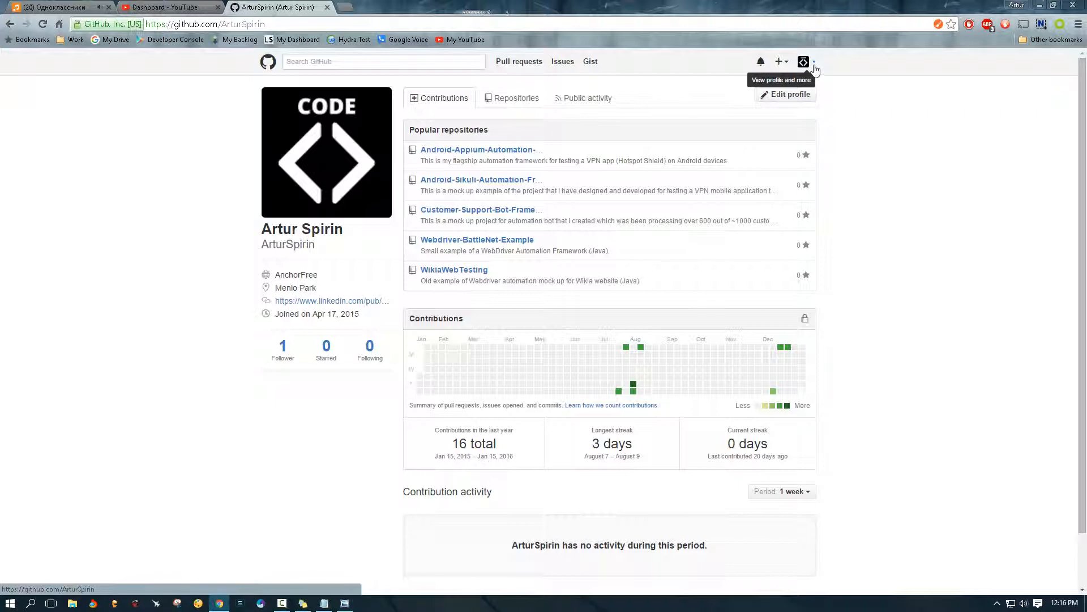
Create the public repository youtubeDemo, initialized with a README
{"action": "left_click", "coordinate": [814, 62]}
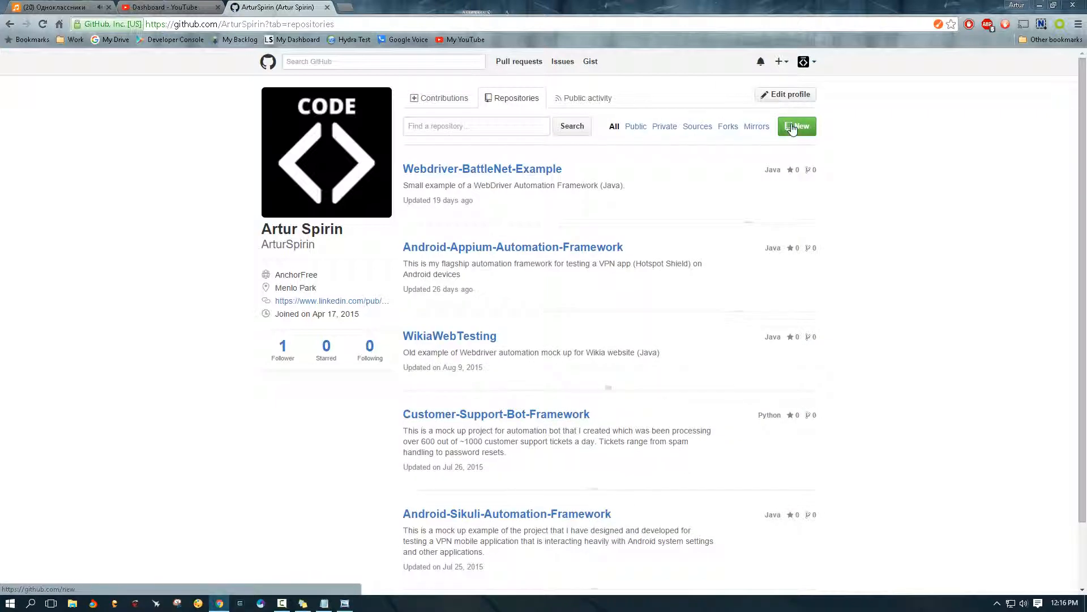
{"action": "left_click", "coordinate": [797, 126]}
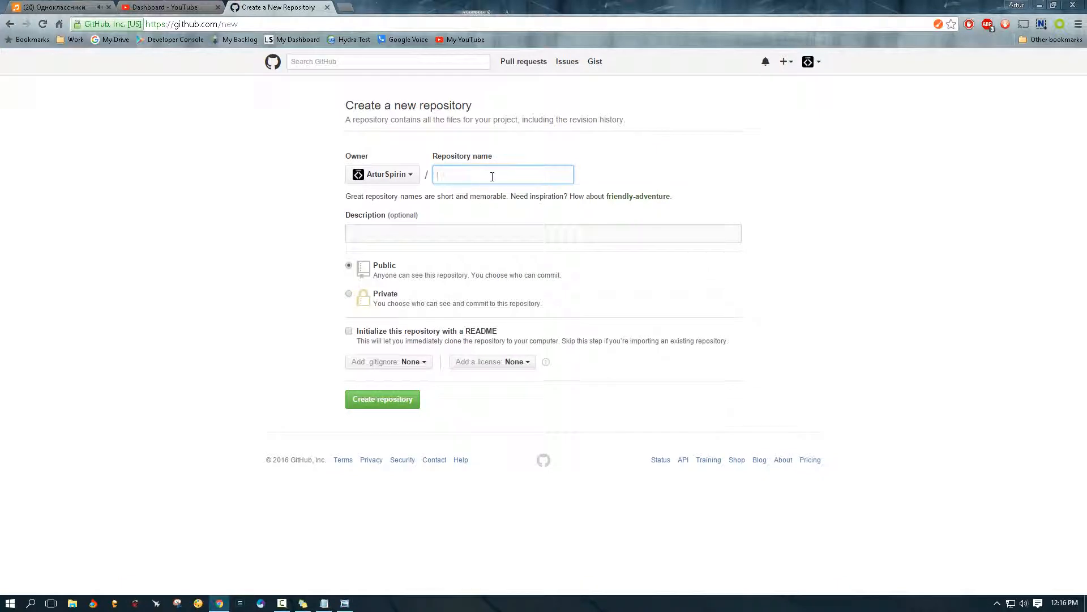
{"action": "type", "text": "you"}
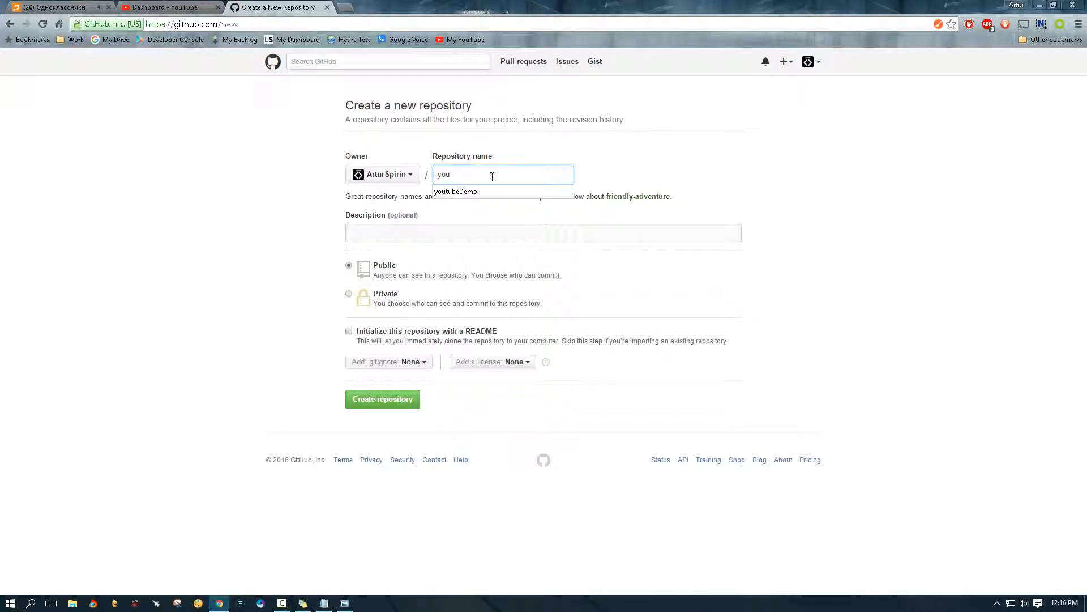
{"action": "left_click", "coordinate": [455, 192]}
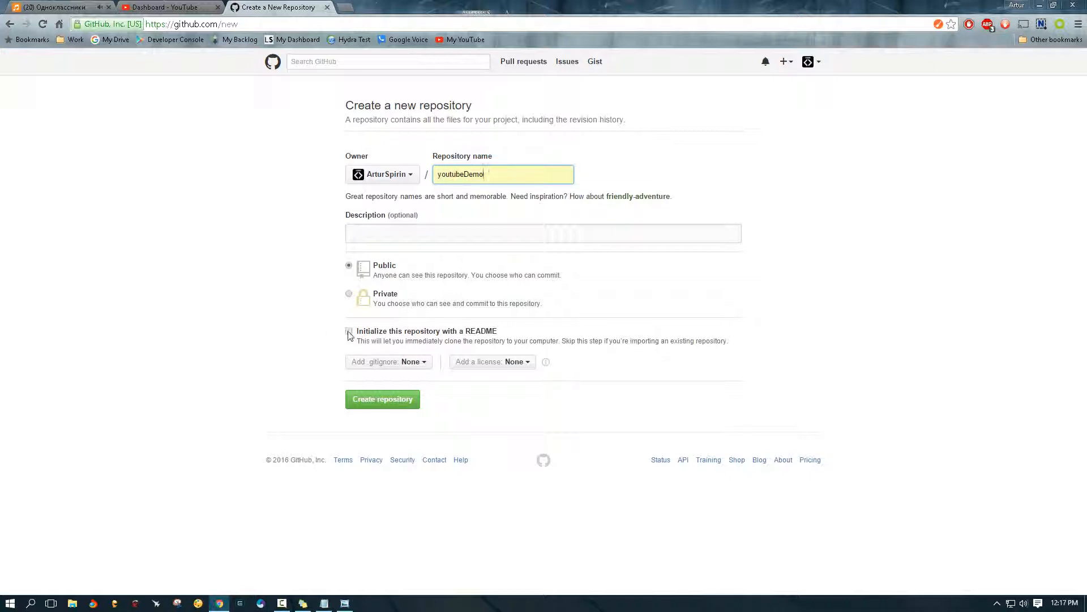
{"action": "left_click", "coordinate": [349, 331]}
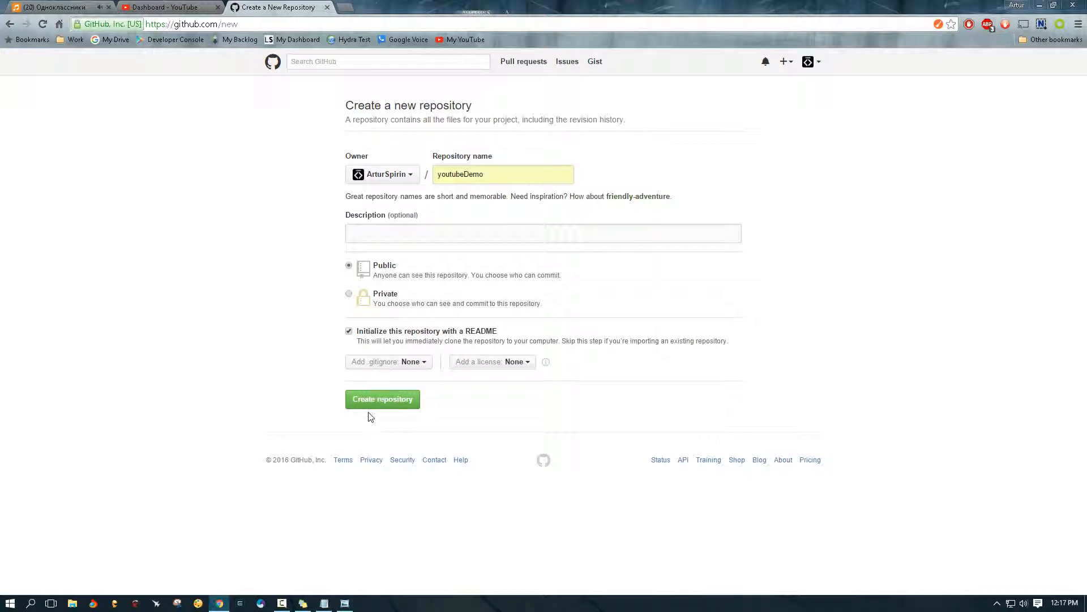
{"action": "left_click", "coordinate": [383, 398]}
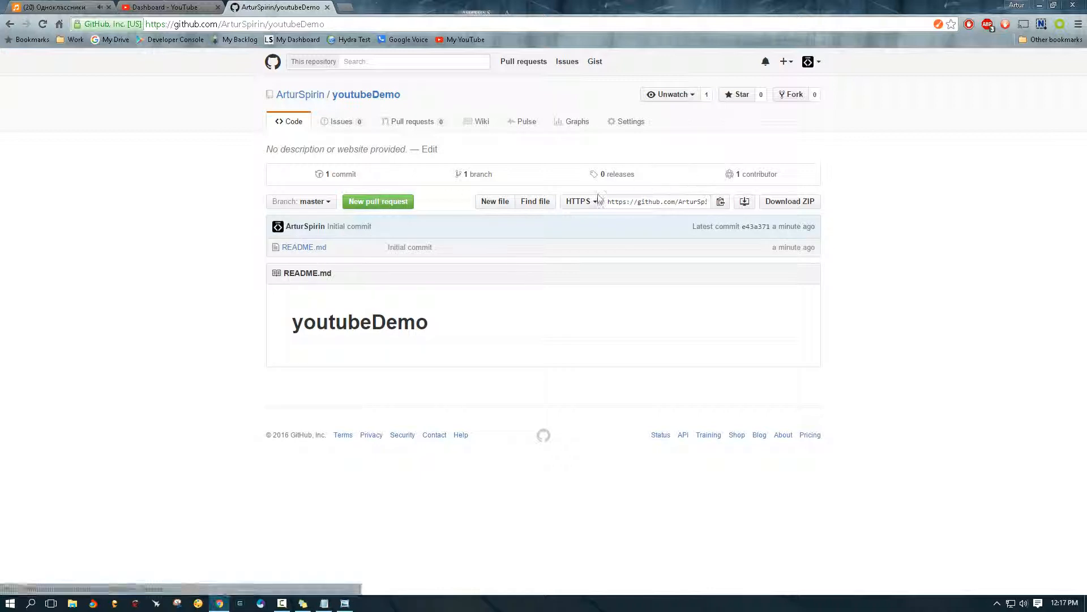
{"action": "mouse_move", "coordinate": [622, 216]}
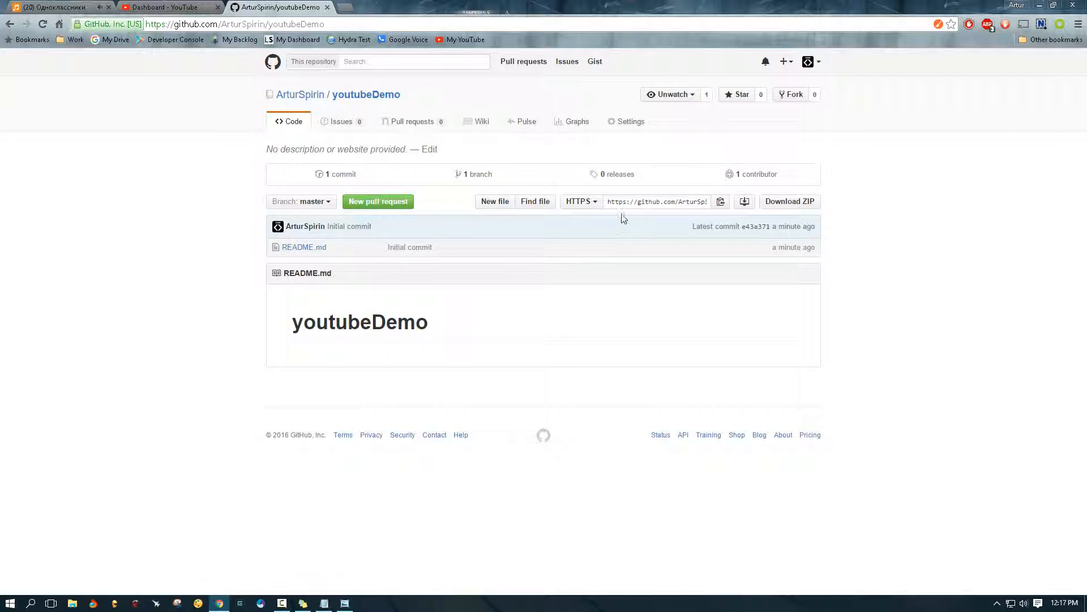
{"action": "mouse_move", "coordinate": [714, 226]}
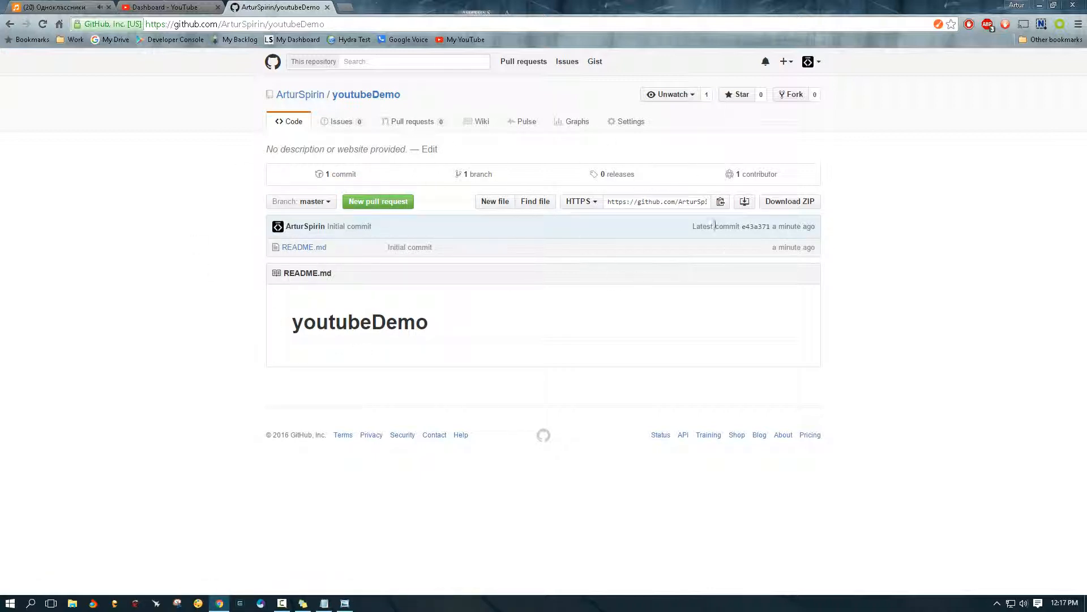
Select the youtubeDemo repository's HTTPS clone URL
{"action": "left_click", "coordinate": [655, 201]}
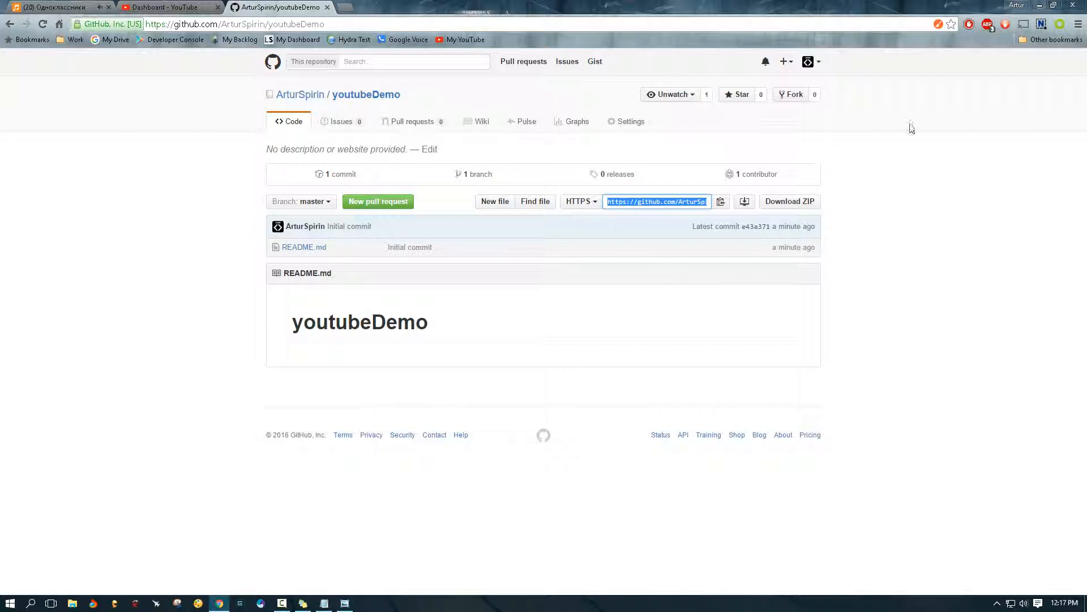
{"action": "mouse_move", "coordinate": [830, 149]}
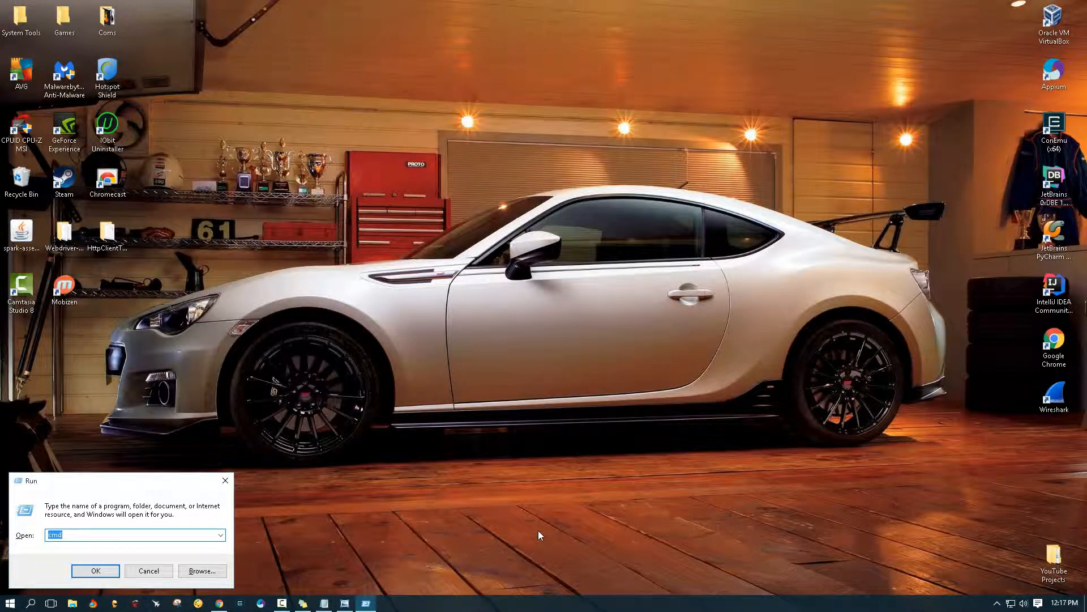
{"action": "left_click", "coordinate": [95, 570]}
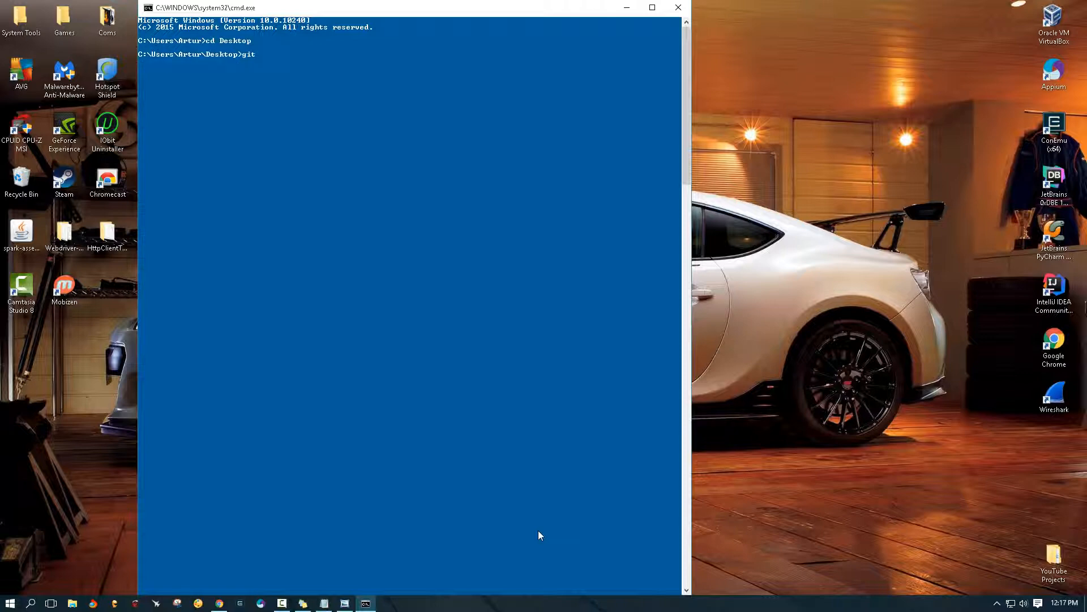
{"action": "type", "text": "clone"}
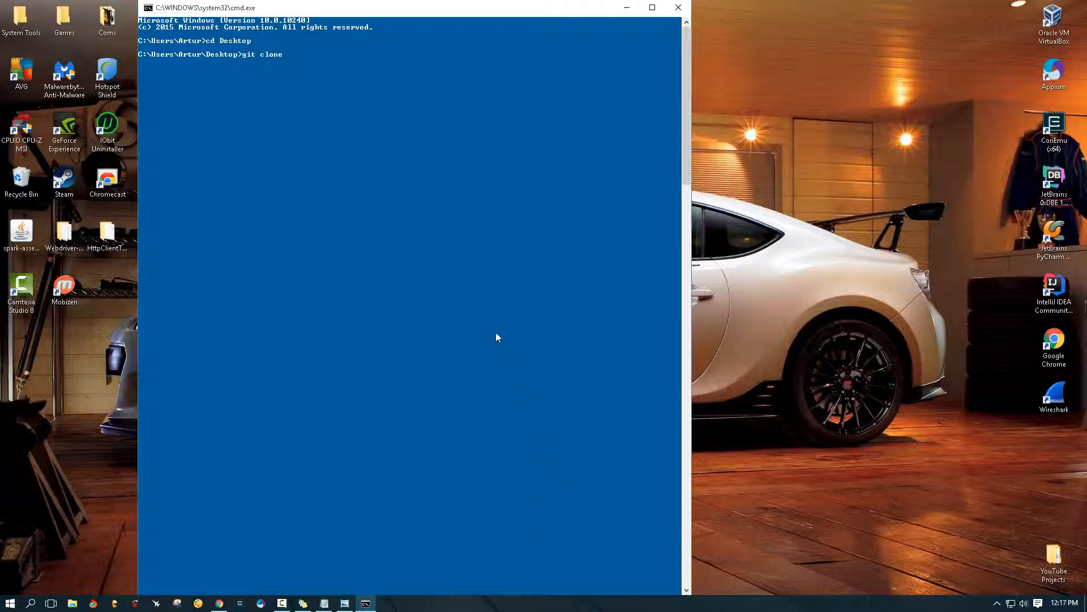
{"action": "type", "text": "https://github.com/ArturSpirin/youtubeDemo.git"}
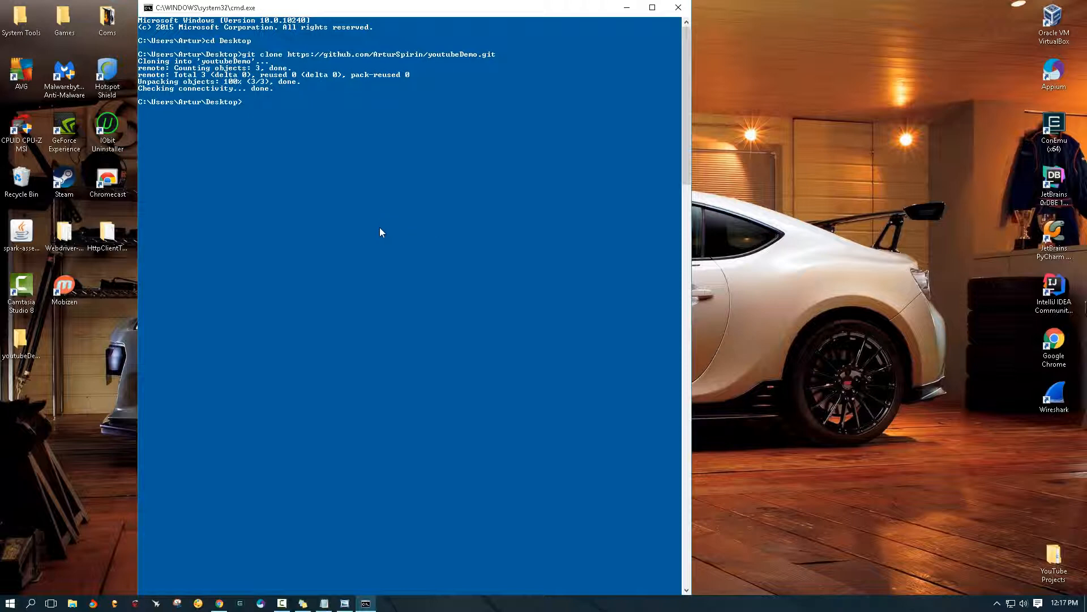
{"action": "left_click", "coordinate": [21, 346]}
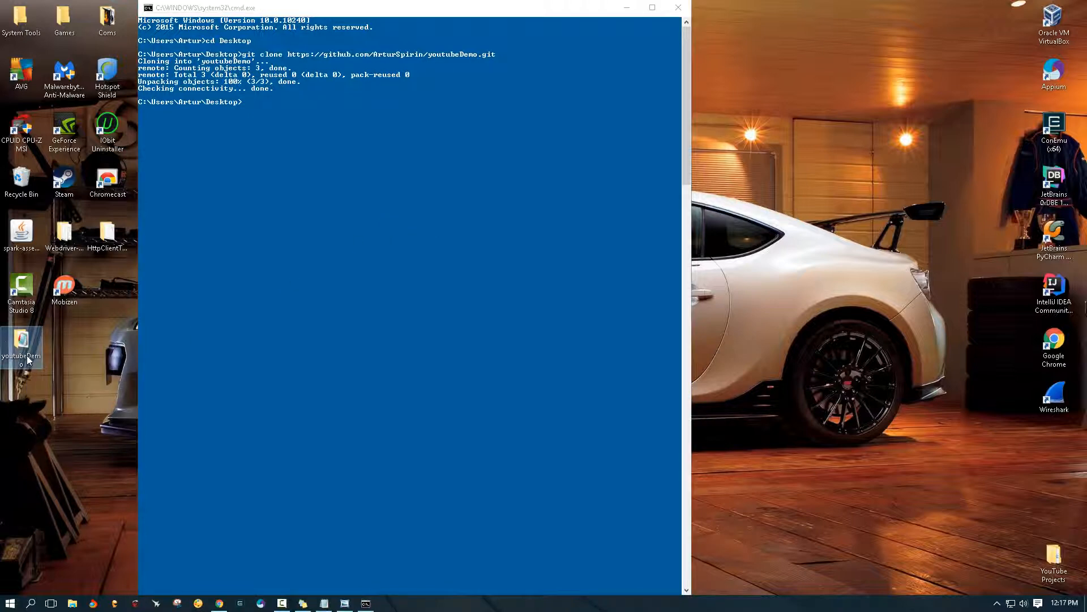
{"action": "mouse_move", "coordinate": [23, 362]}
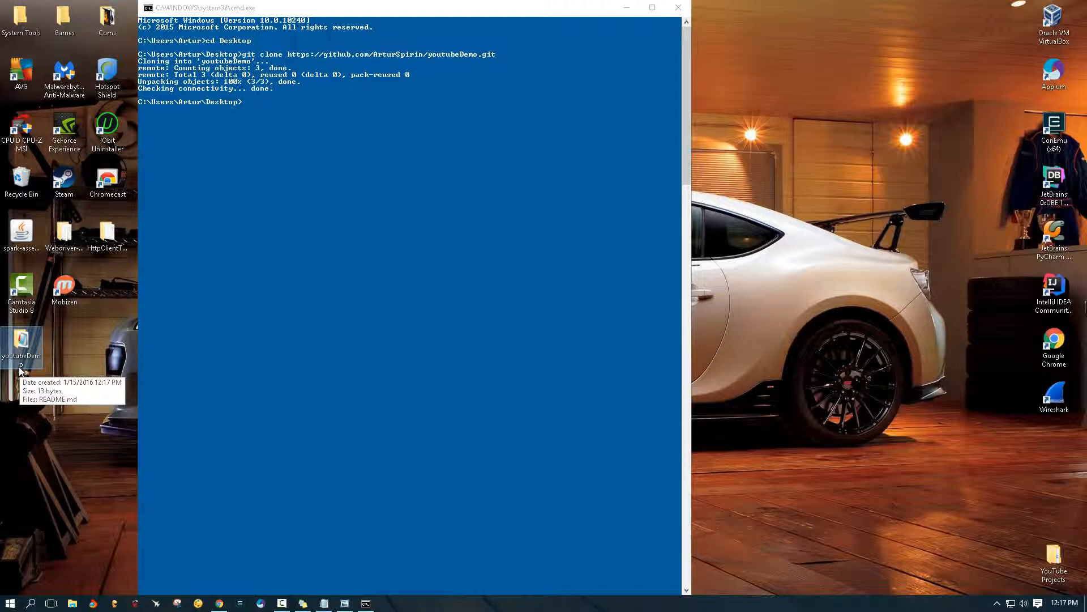
{"action": "mouse_move", "coordinate": [262, 169]}
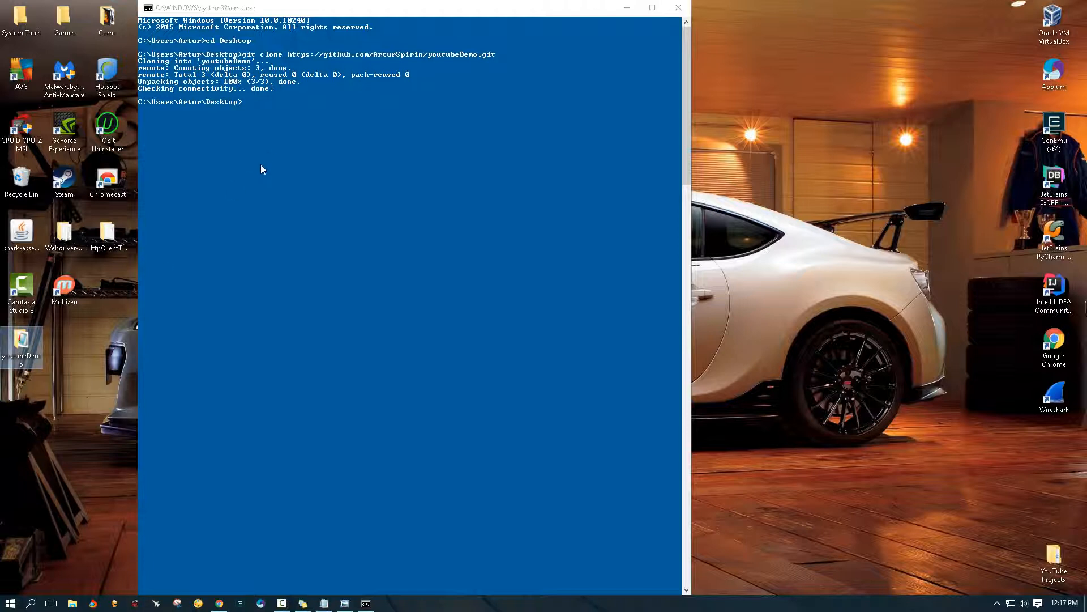
{"action": "left_click", "coordinate": [21, 343]}
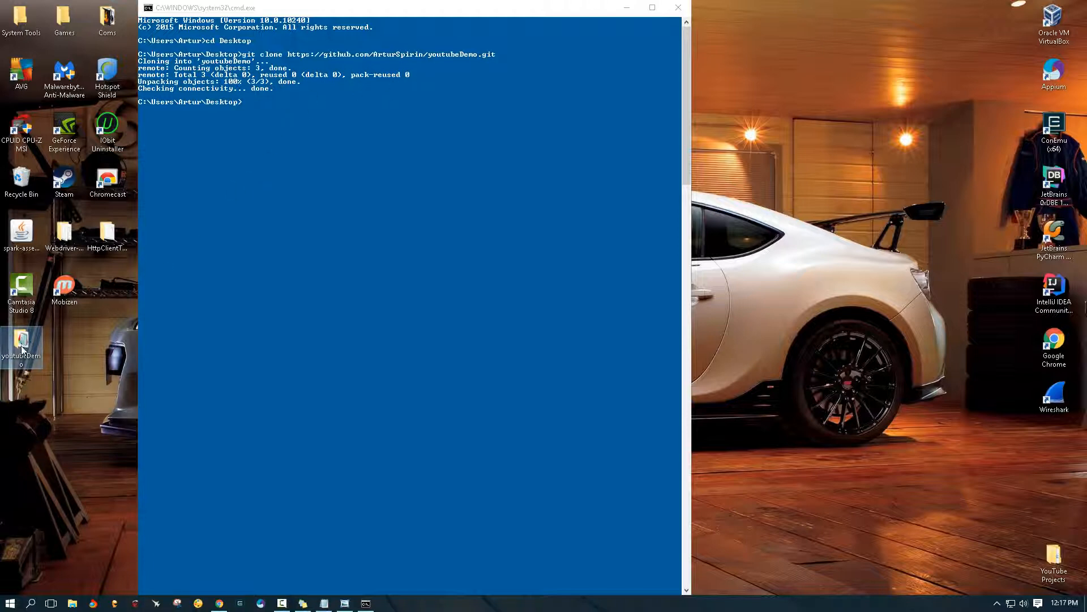
Open the youtubeDemo folder and view README.md's '# youtubeDemo' heading, closing it unchanged
{"action": "double_click", "coordinate": [21, 345]}
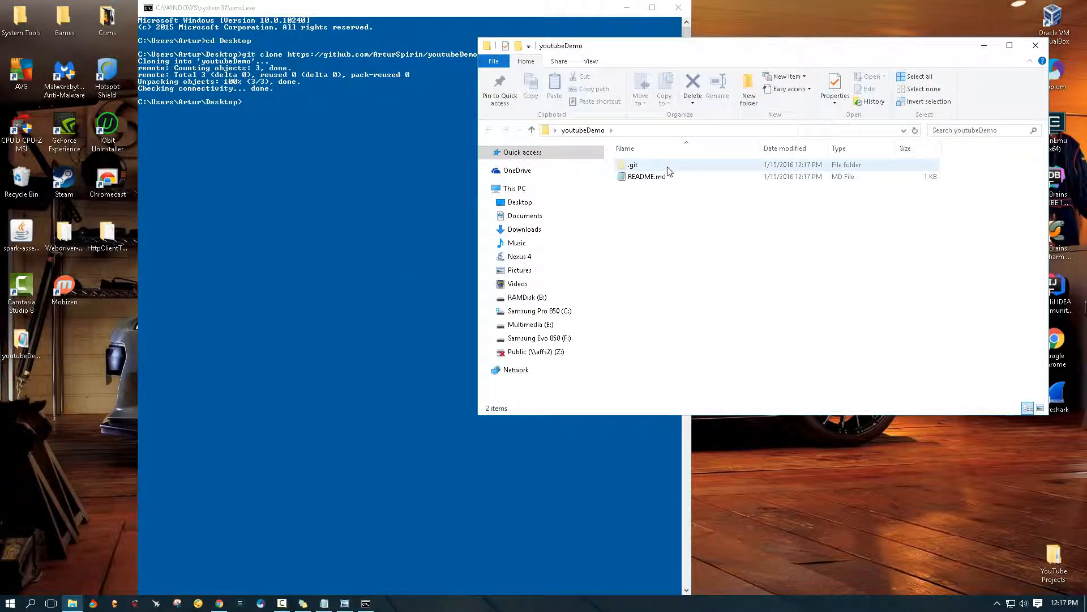
{"action": "mouse_move", "coordinate": [633, 164]}
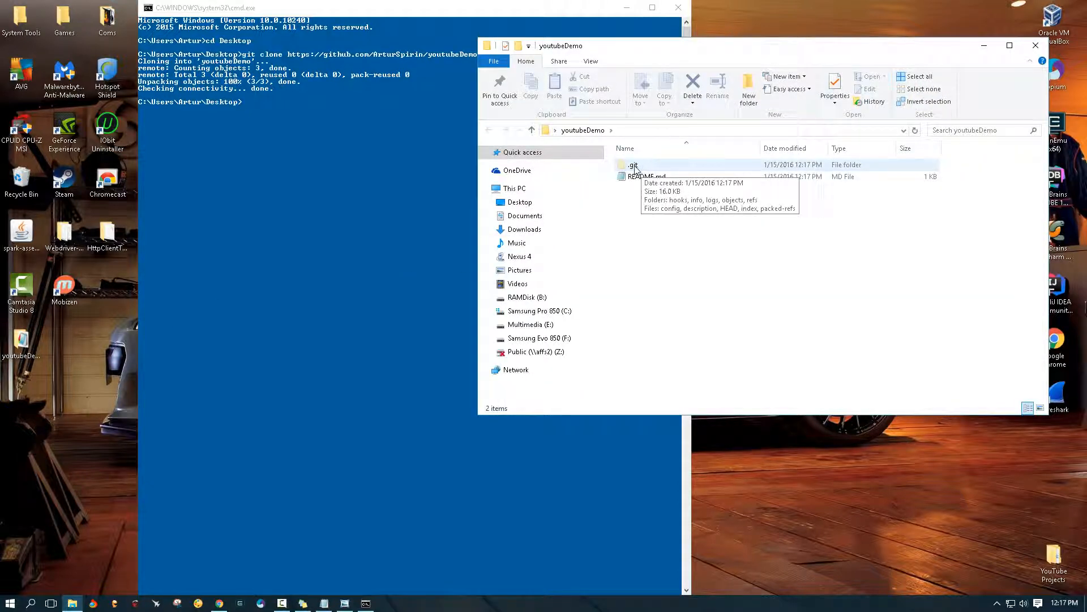
{"action": "mouse_move", "coordinate": [644, 172]}
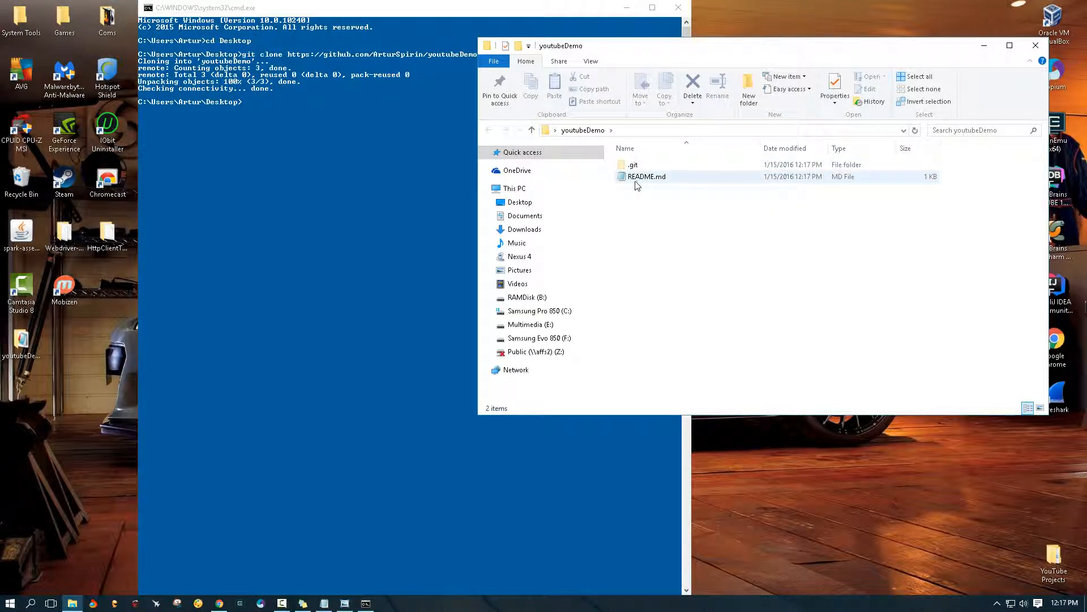
{"action": "mouse_move", "coordinate": [645, 177]}
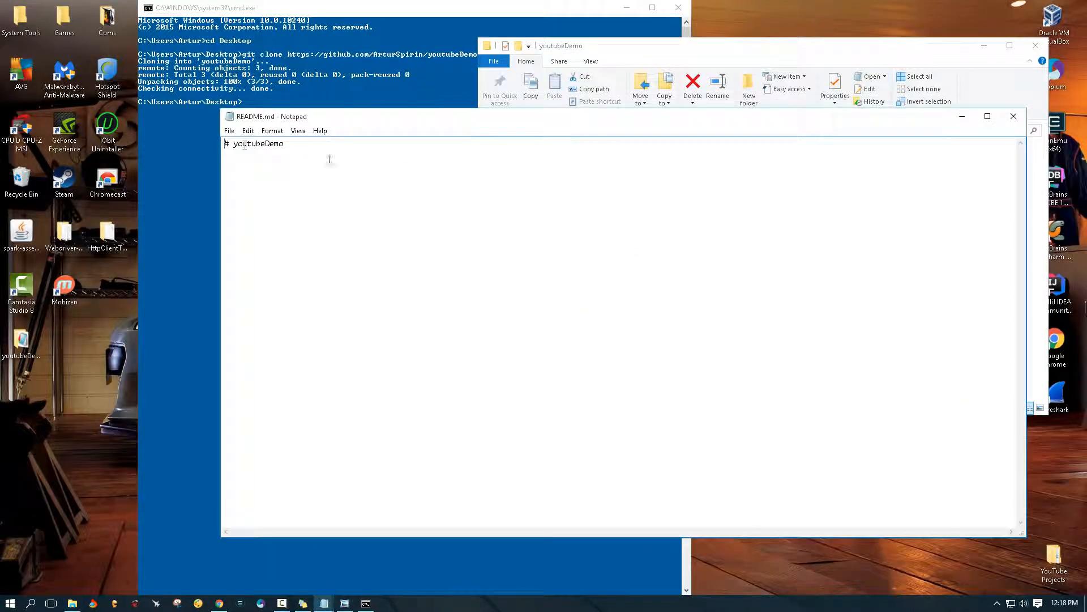
{"action": "mouse_move", "coordinate": [1013, 116]}
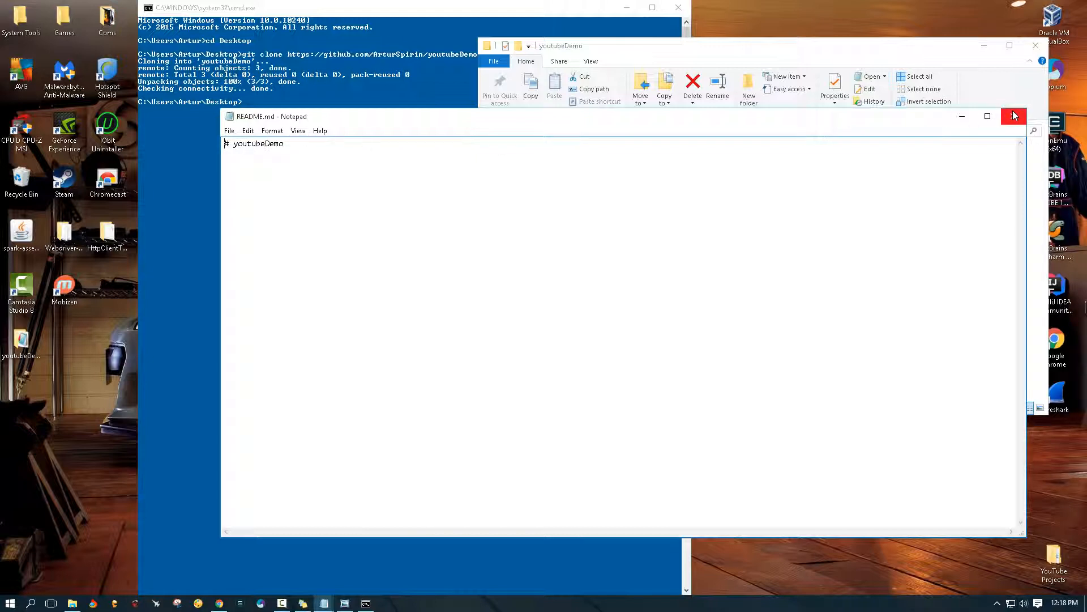
{"action": "left_click", "coordinate": [1013, 116]}
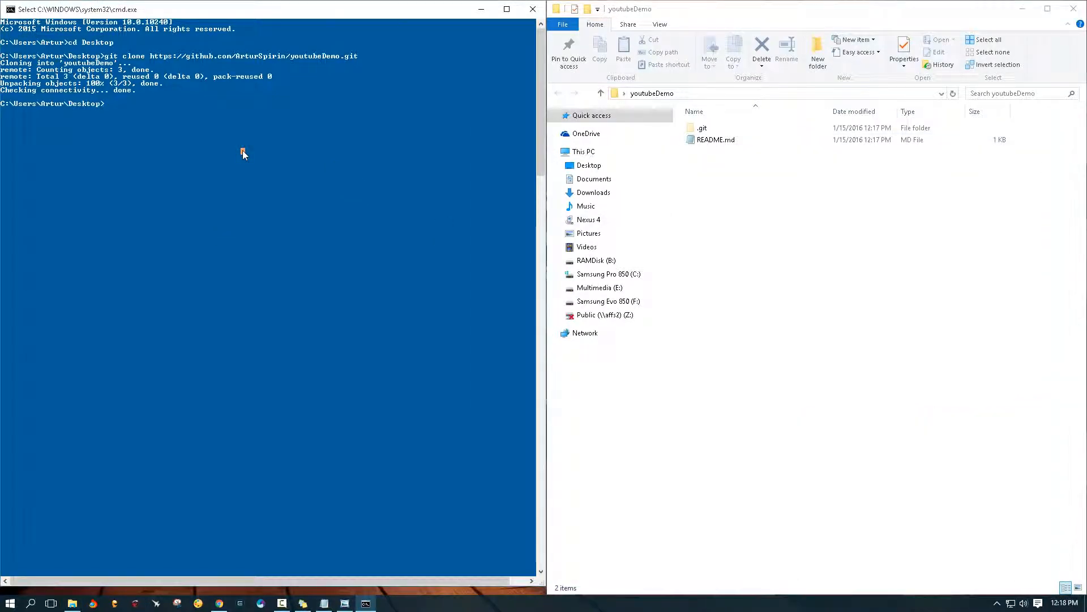
Move from "YouTube Projects" into youtubeDemo and confirm git status is clean on master
{"action": "type", "text": "git status"}
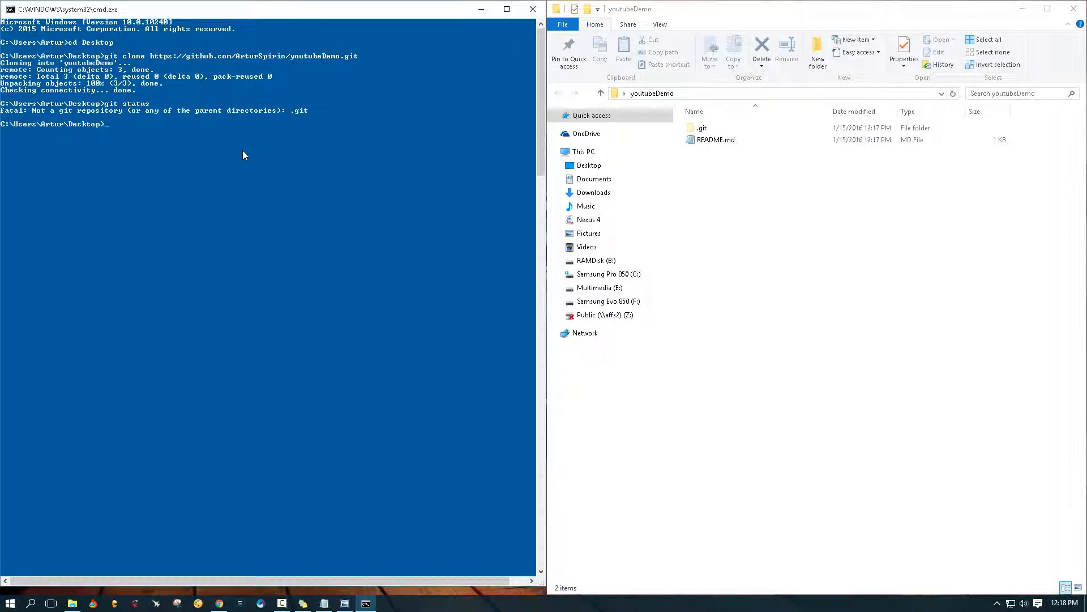
{"action": "type", "text": "cd"}
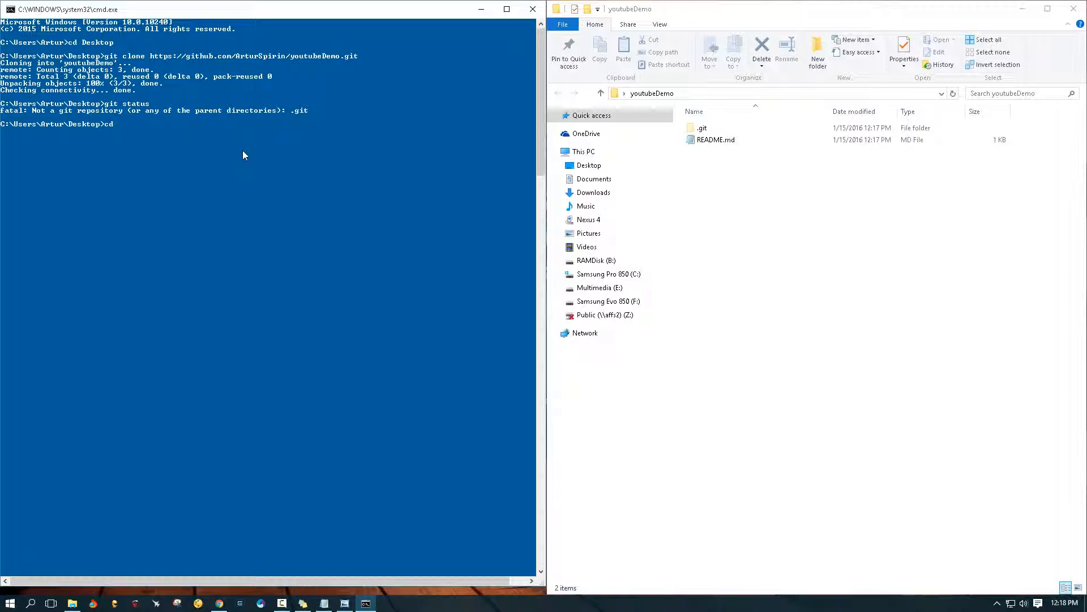
{"action": "type", "text": "\"YouTube Projects\""}
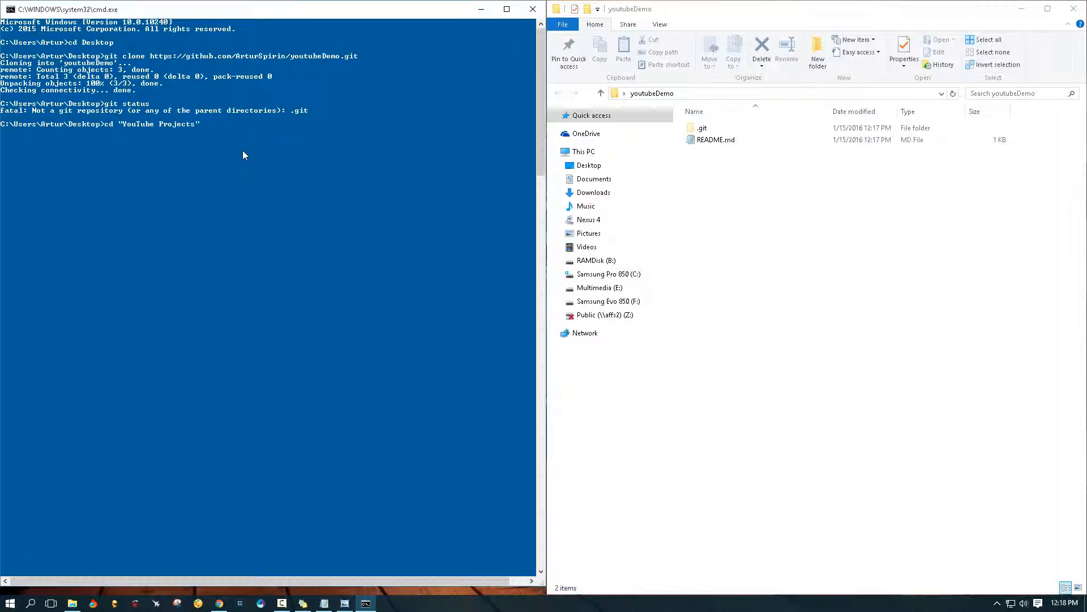
{"action": "type", "text": "cd .."}
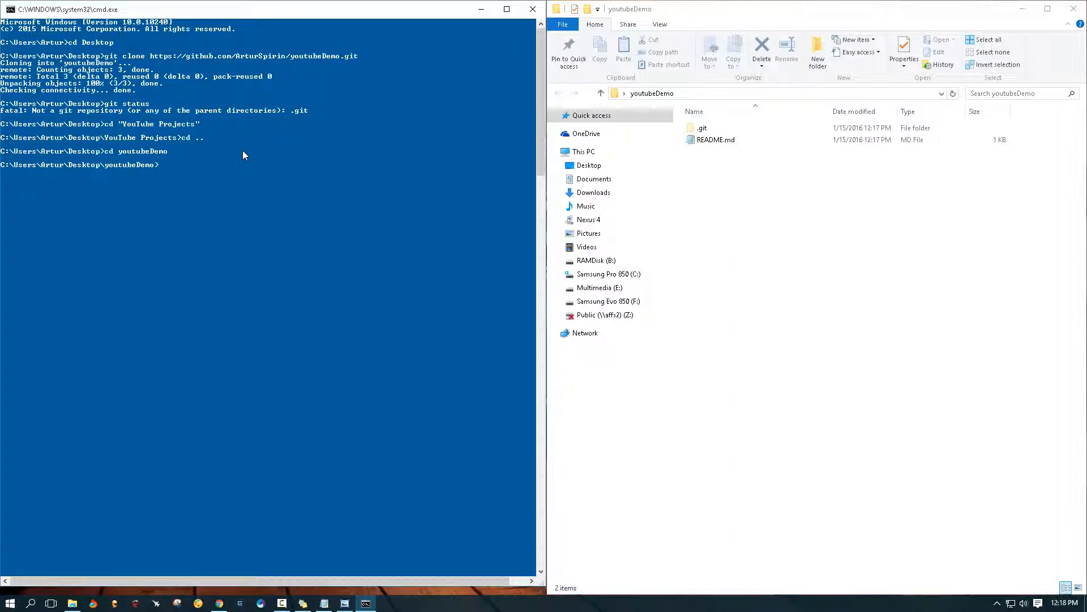
{"action": "type", "text": "git status"}
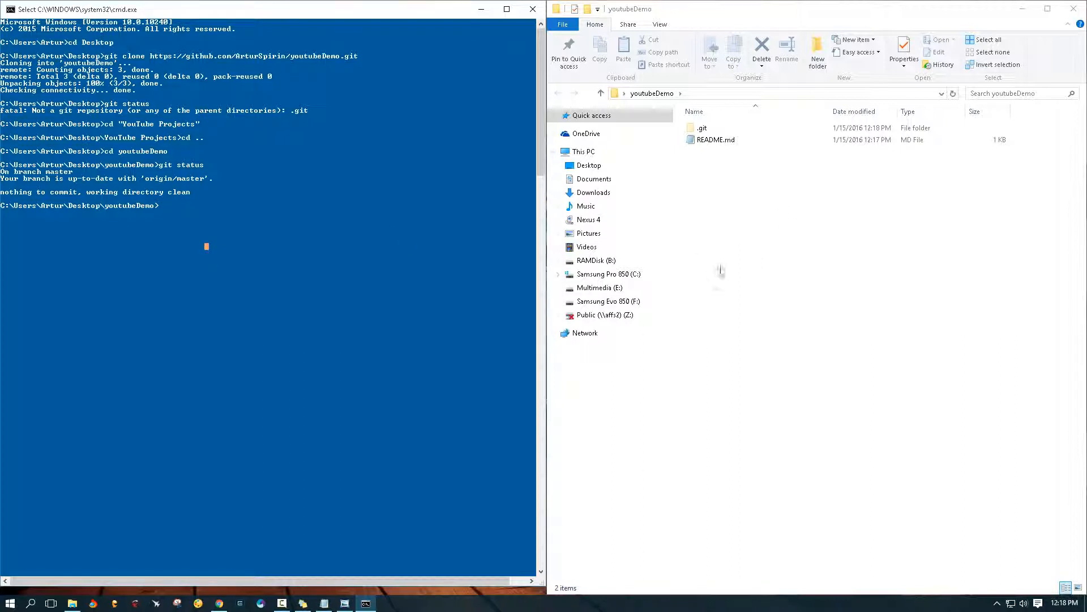
Edit and save README.md, then confirm git status lists it as modified
{"action": "left_click", "coordinate": [712, 139]}
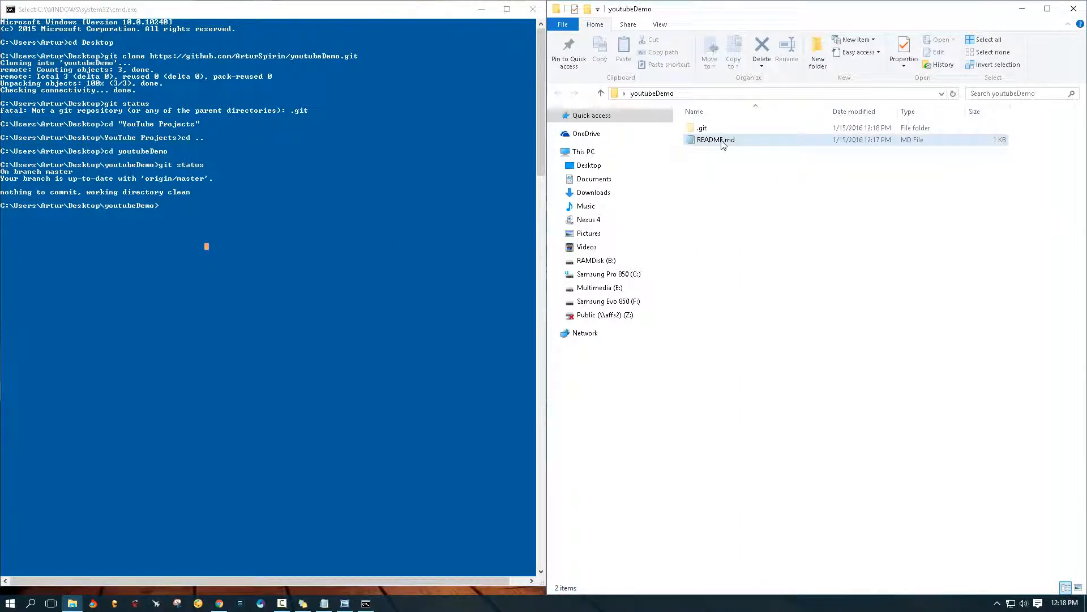
{"action": "double_click", "coordinate": [713, 139]}
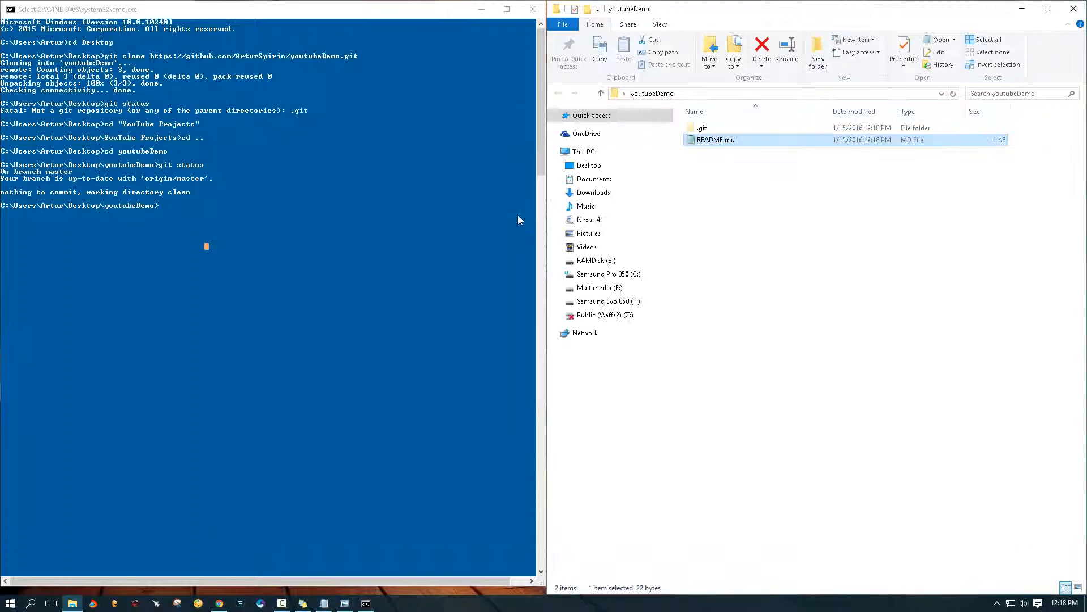
{"action": "type", "text": "git status"}
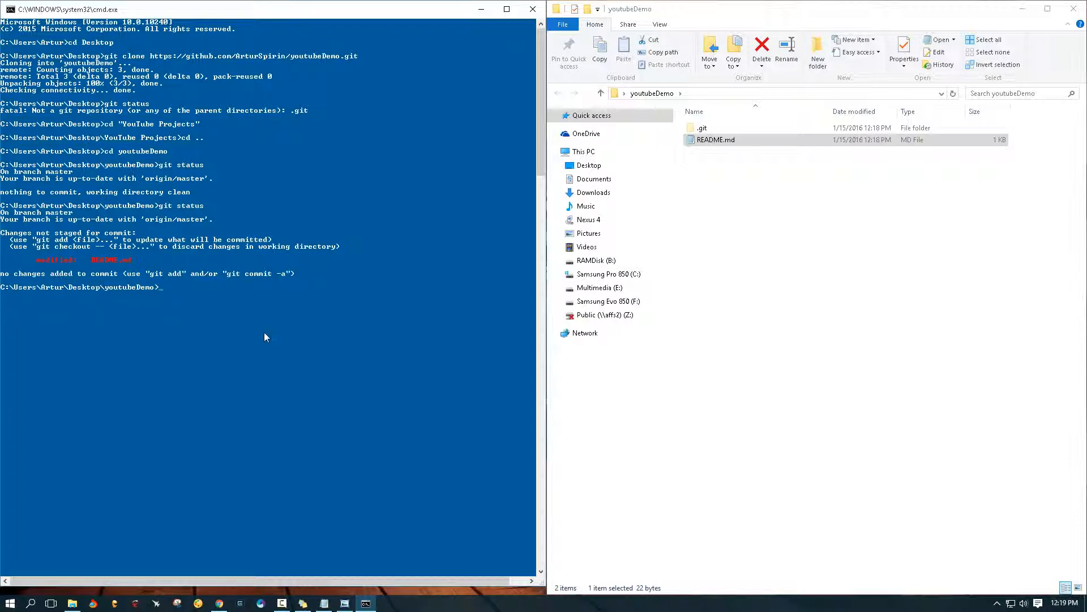
{"action": "mouse_move", "coordinate": [254, 288]}
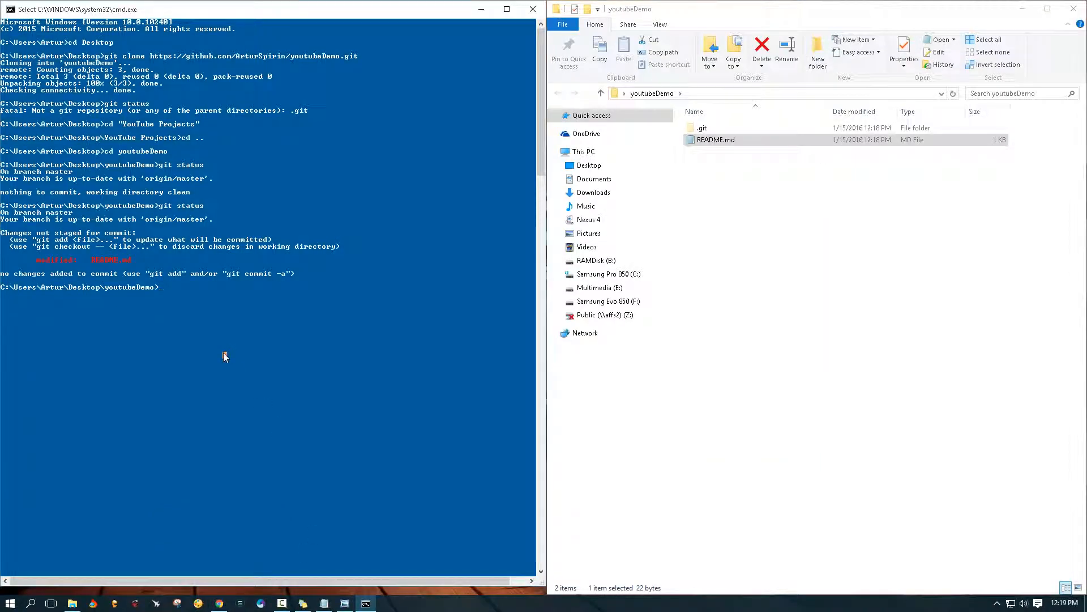
Stage README.md, check status, and commit with message "Changed readme file"
{"action": "type", "text": "git add README.md"}
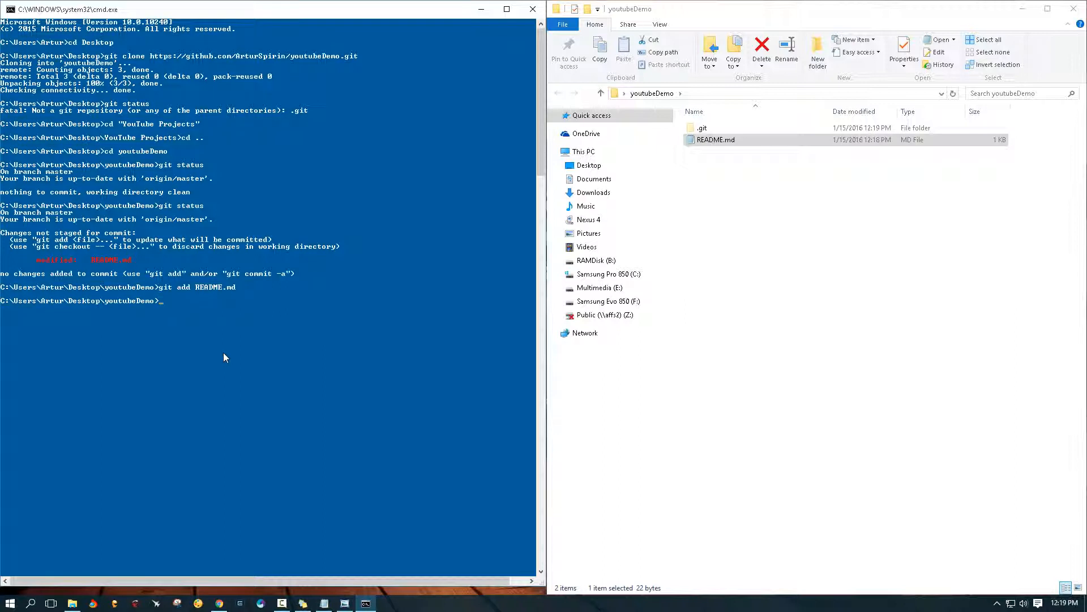
{"action": "type", "text": "git status"}
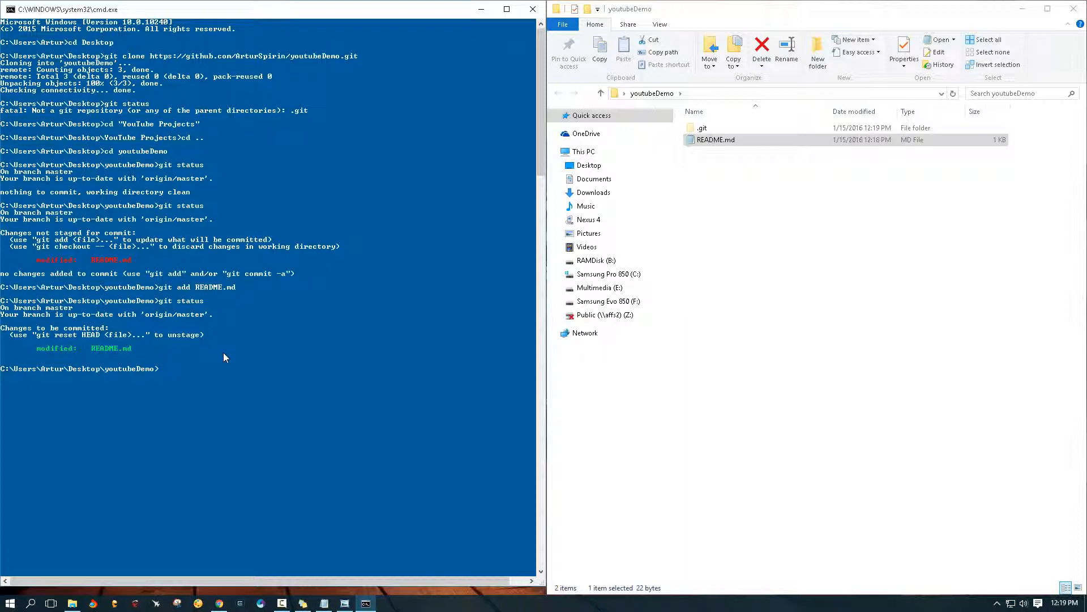
{"action": "type", "text": "git"}
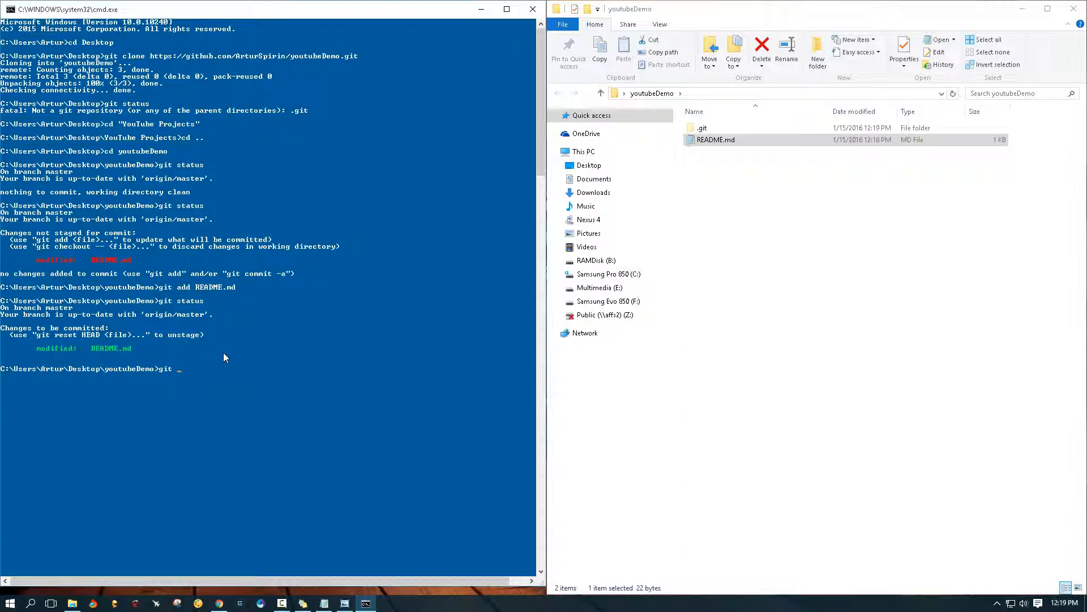
{"action": "type", "text": "commit -m"}
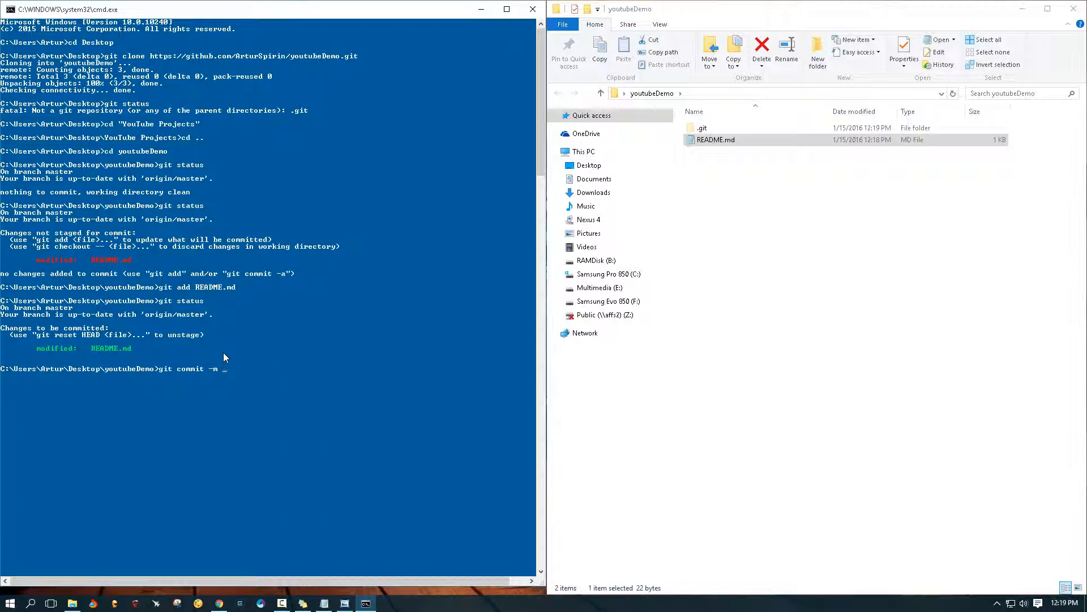
{"action": "type", "text": "\"\""}
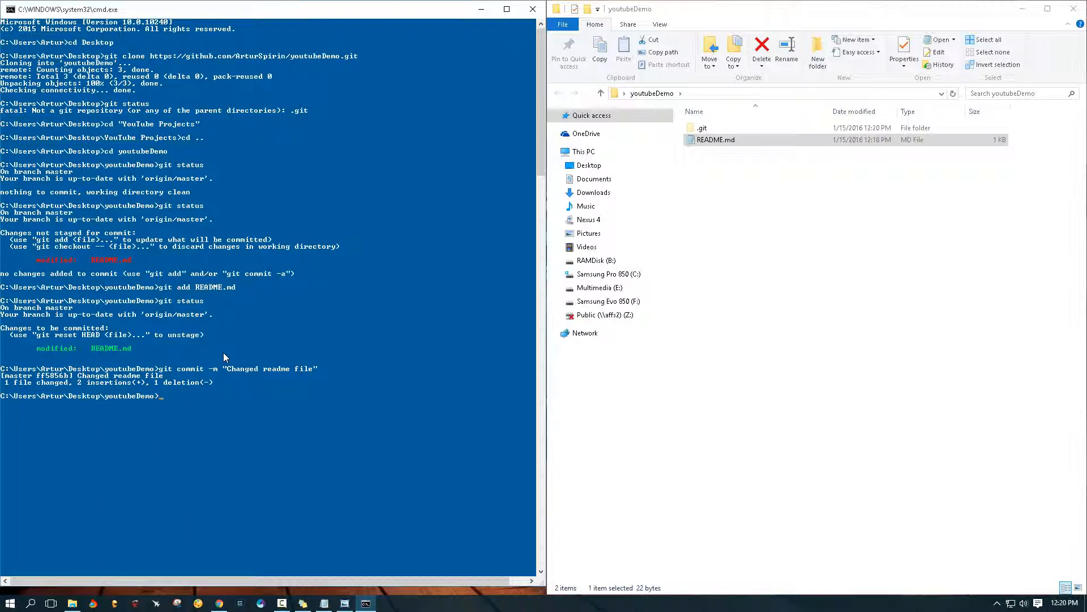
Check status, run git push, and sign in as a.spiri when prompted
{"action": "type", "text": "git status"}
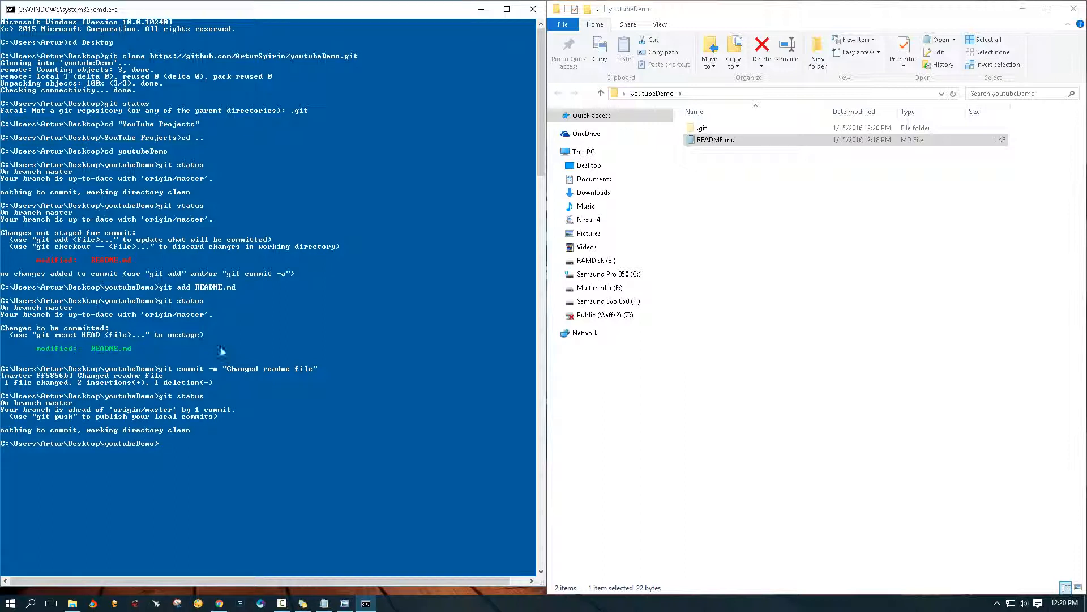
{"action": "mouse_move", "coordinate": [27, 412]}
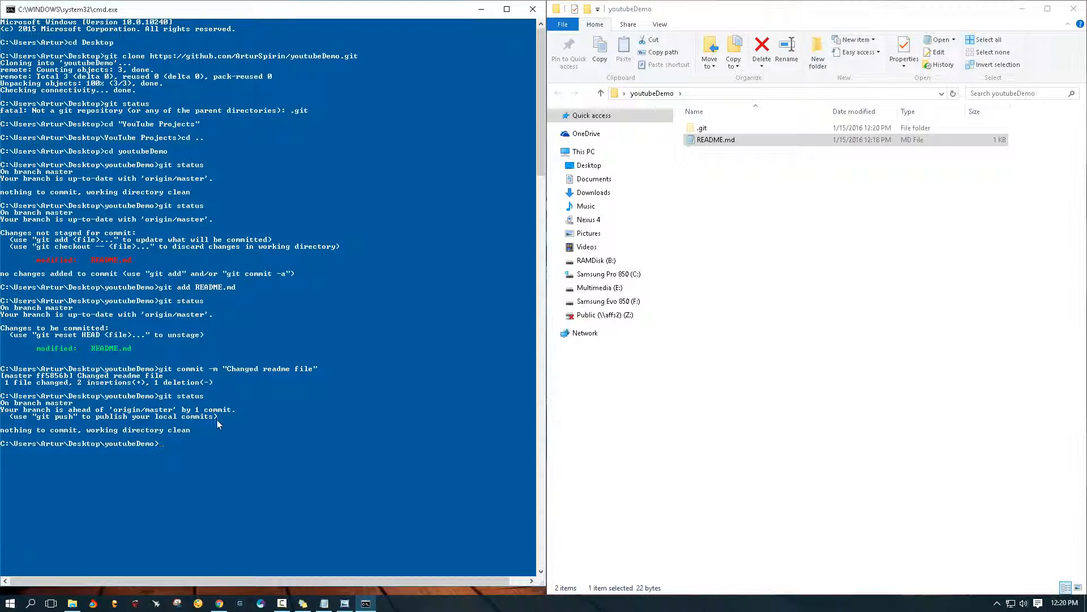
{"action": "mouse_move", "coordinate": [21, 424]}
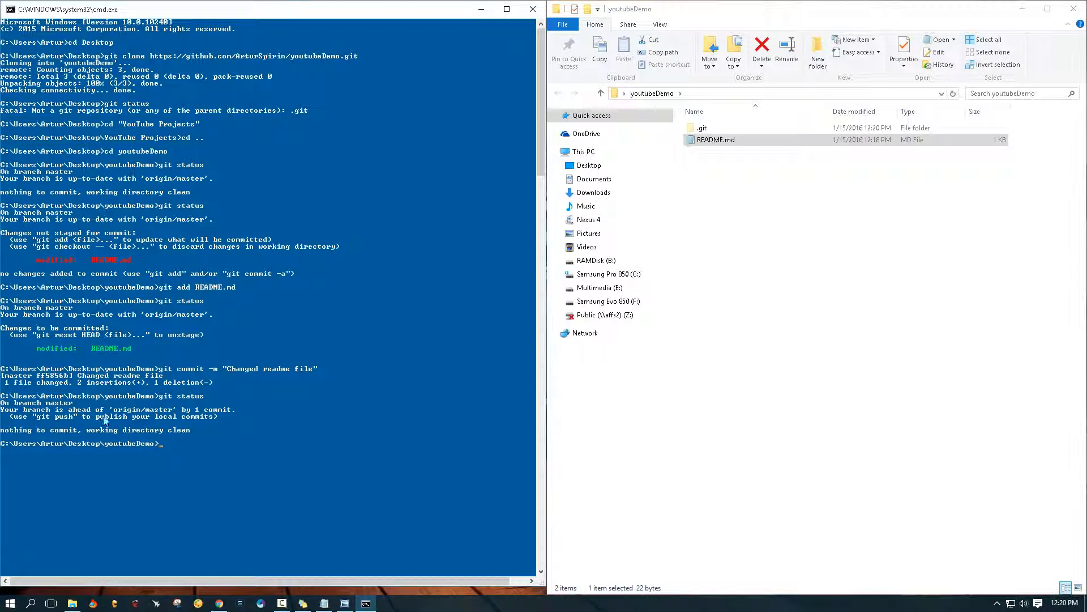
{"action": "mouse_move", "coordinate": [301, 379]}
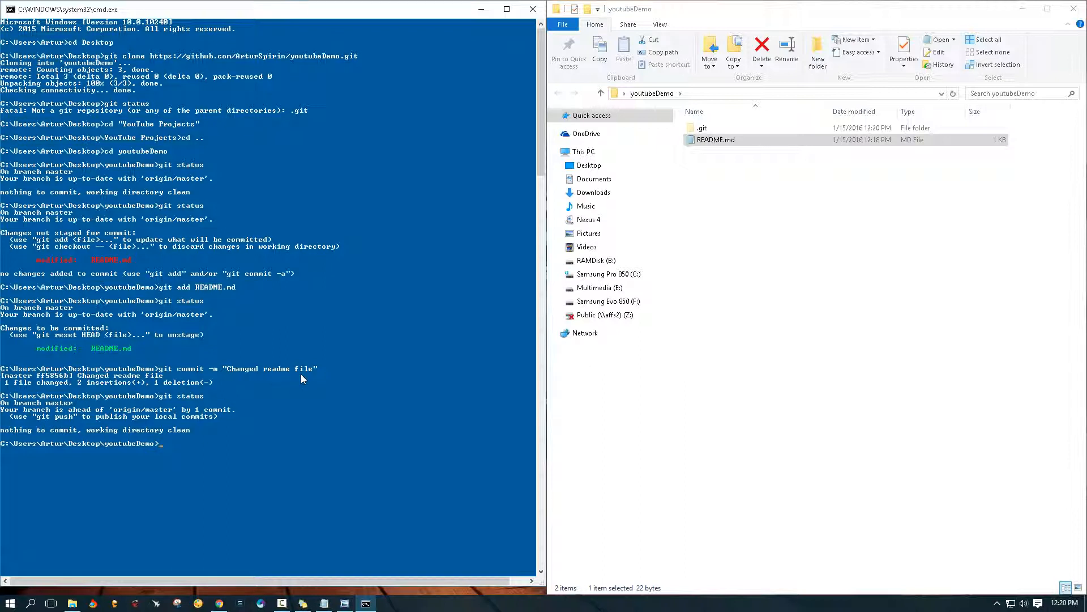
{"action": "type", "text": "git push"}
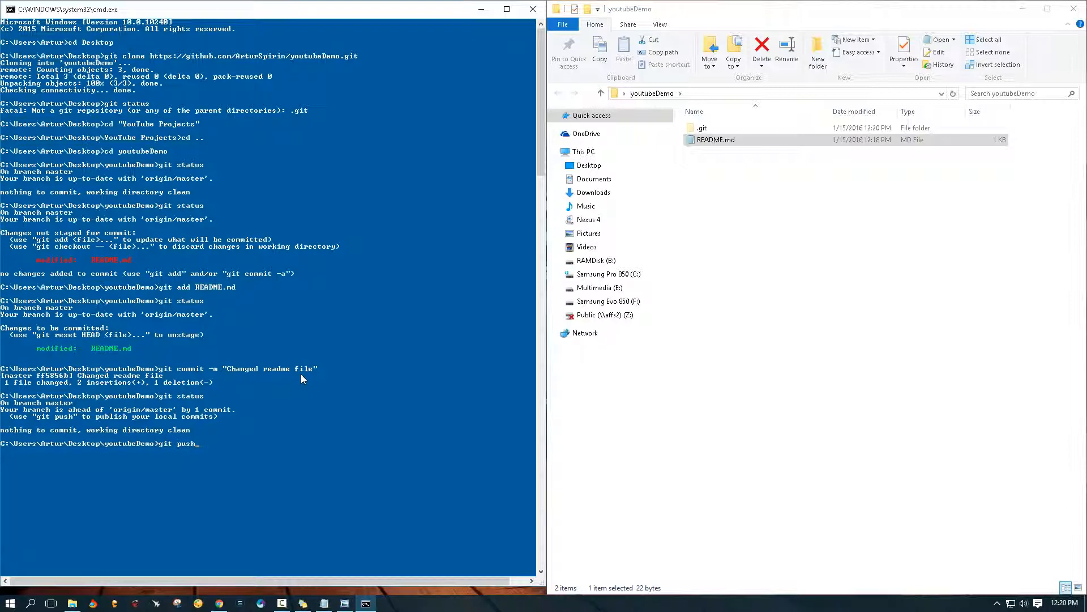
{"action": "key", "text": "enter"}
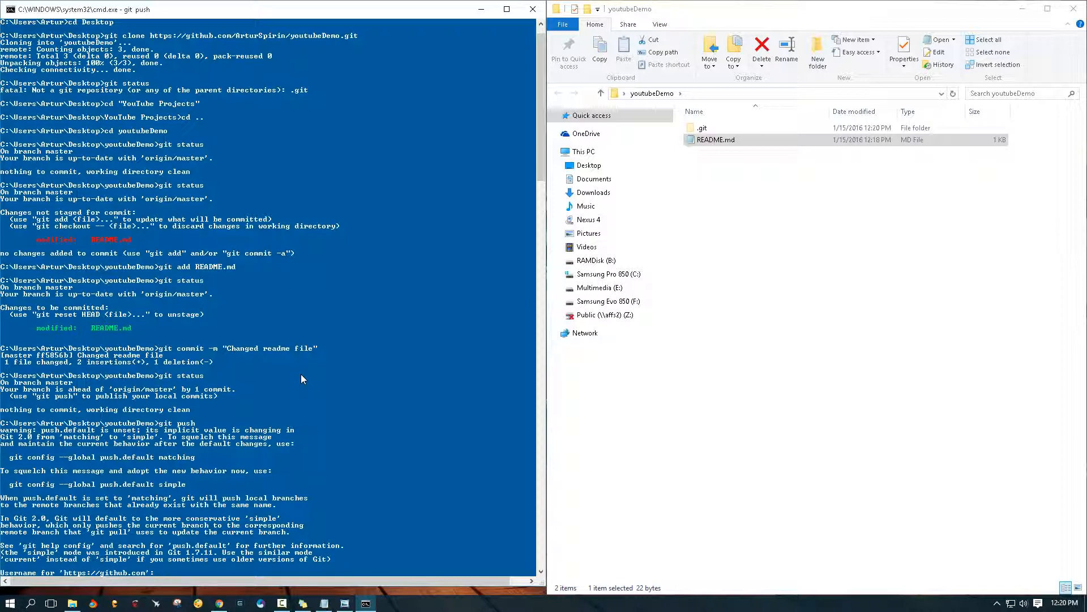
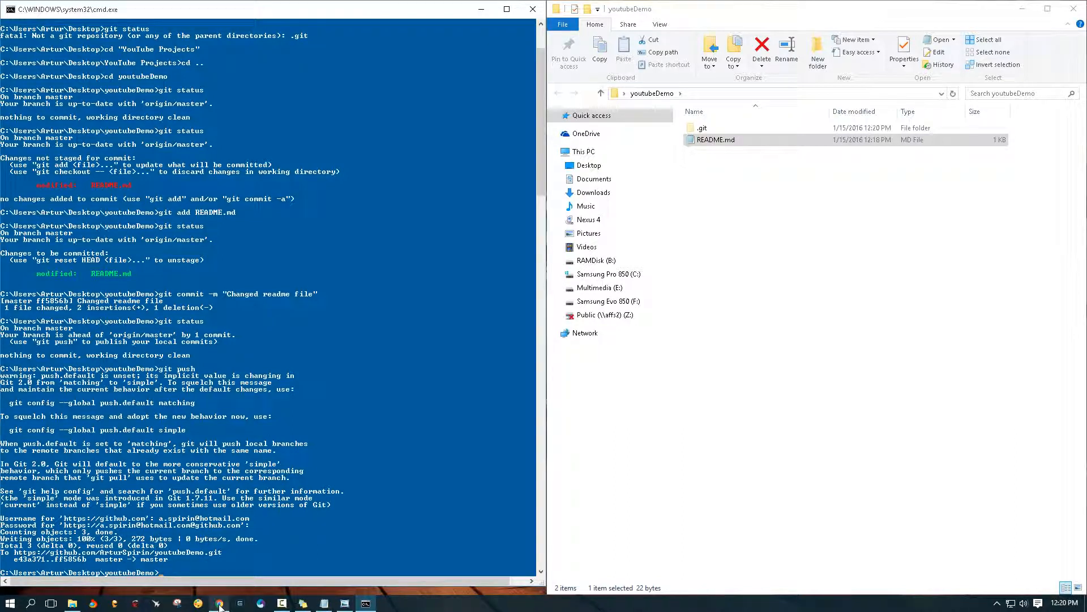
Switch to the youtubeDemo GitHub page and highlight the README's 'Example' line
{"action": "left_click", "coordinate": [218, 602]}
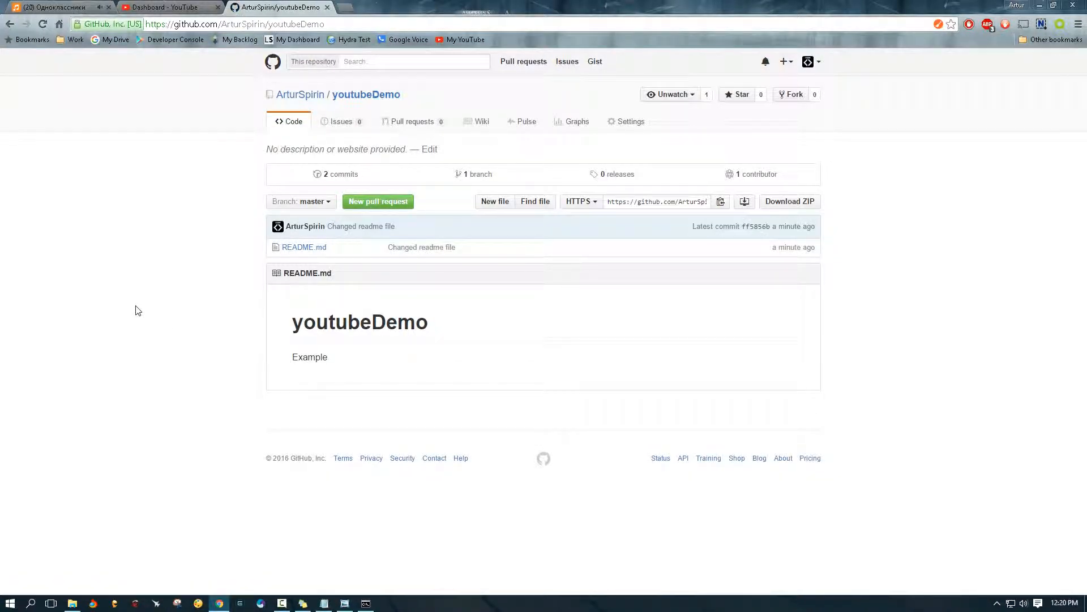
{"action": "mouse_move", "coordinate": [296, 358]}
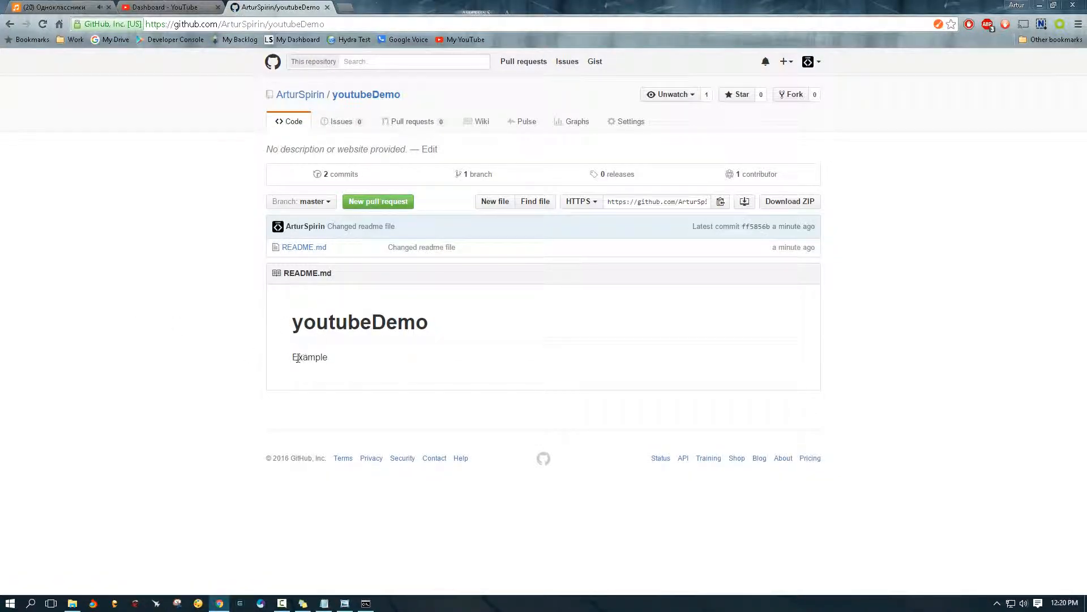
{"action": "double_click", "coordinate": [303, 357]}
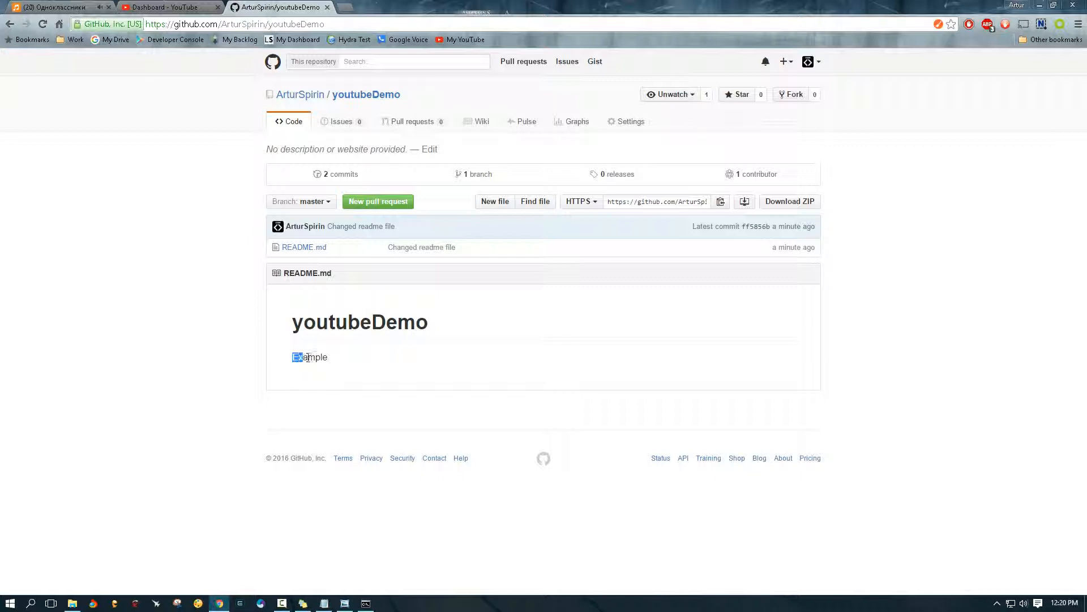
{"action": "double_click", "coordinate": [309, 356]}
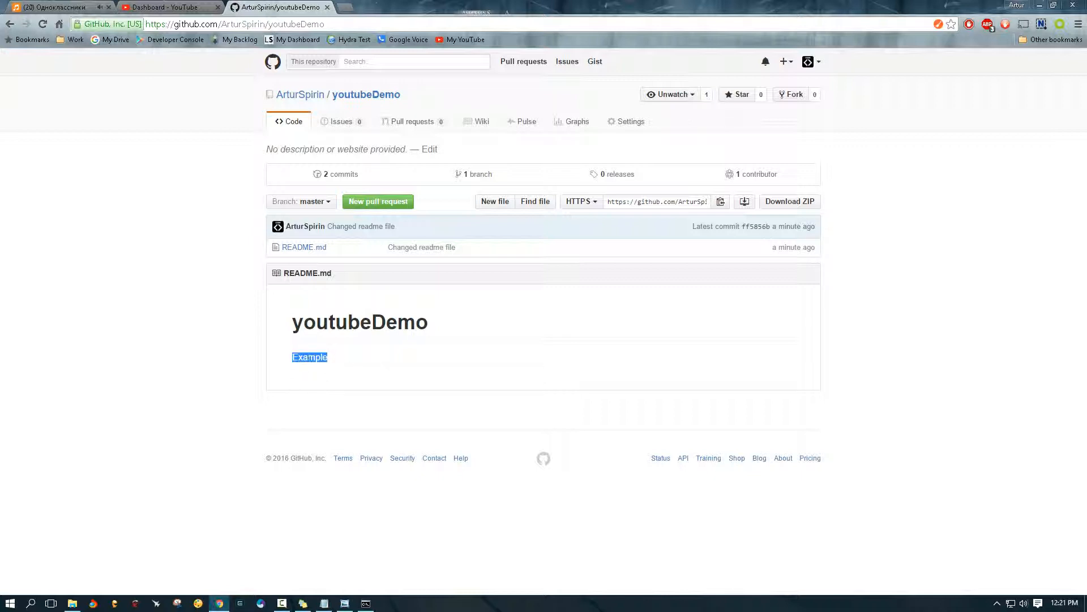
{"action": "mouse_move", "coordinate": [328, 414]}
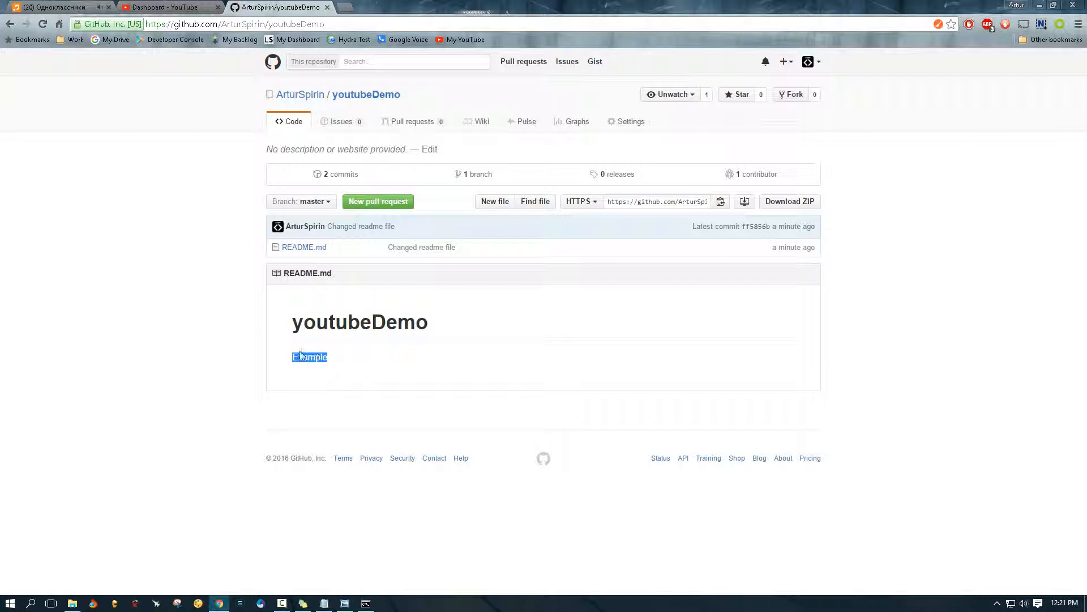
{"action": "mouse_move", "coordinate": [271, 368]}
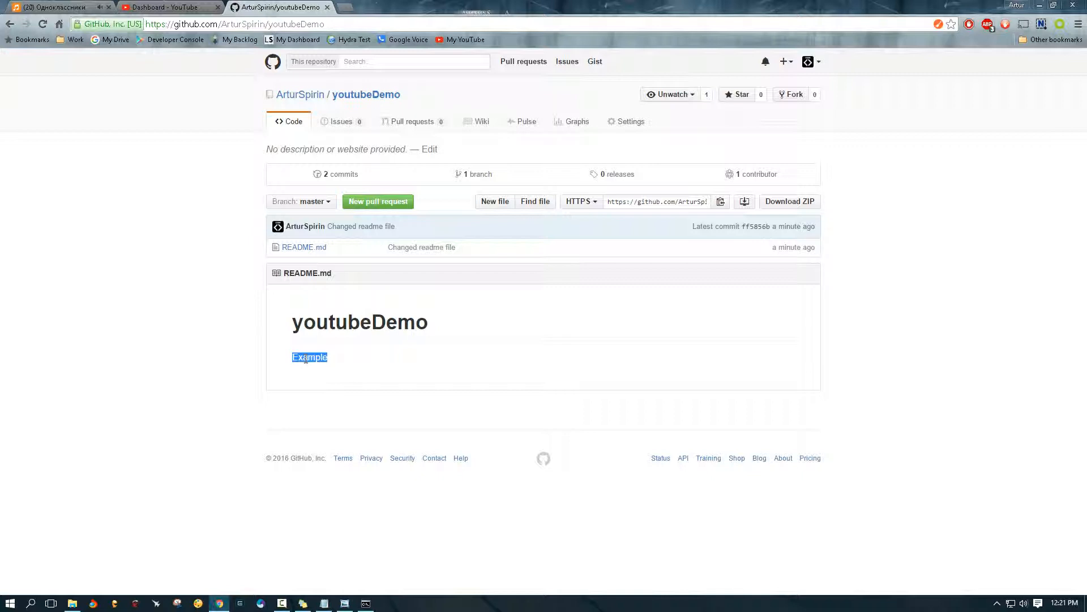
{"action": "mouse_move", "coordinate": [339, 358]}
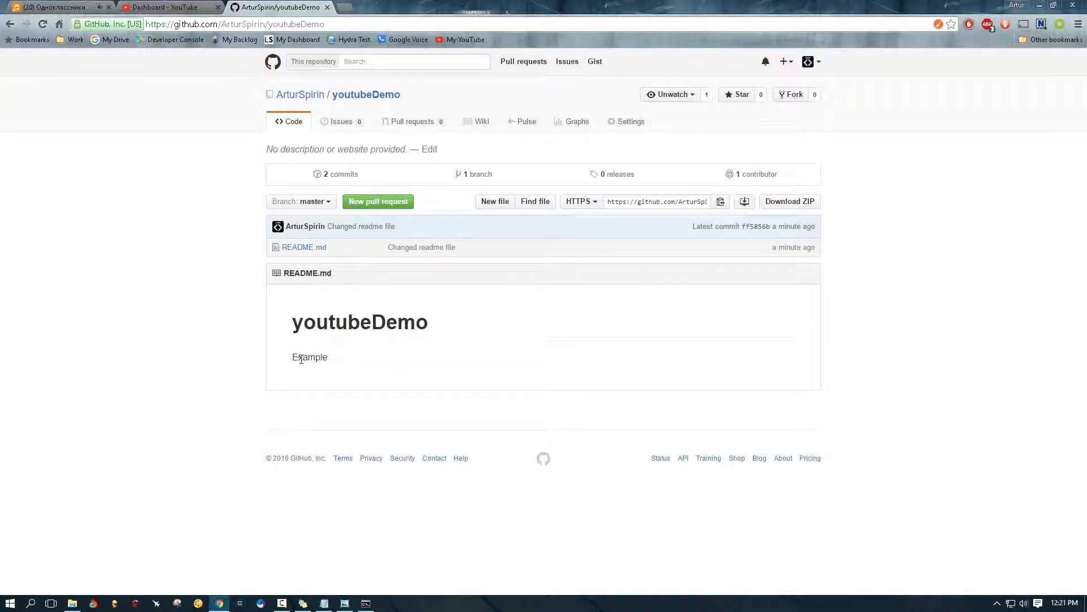
{"action": "double_click", "coordinate": [309, 357]}
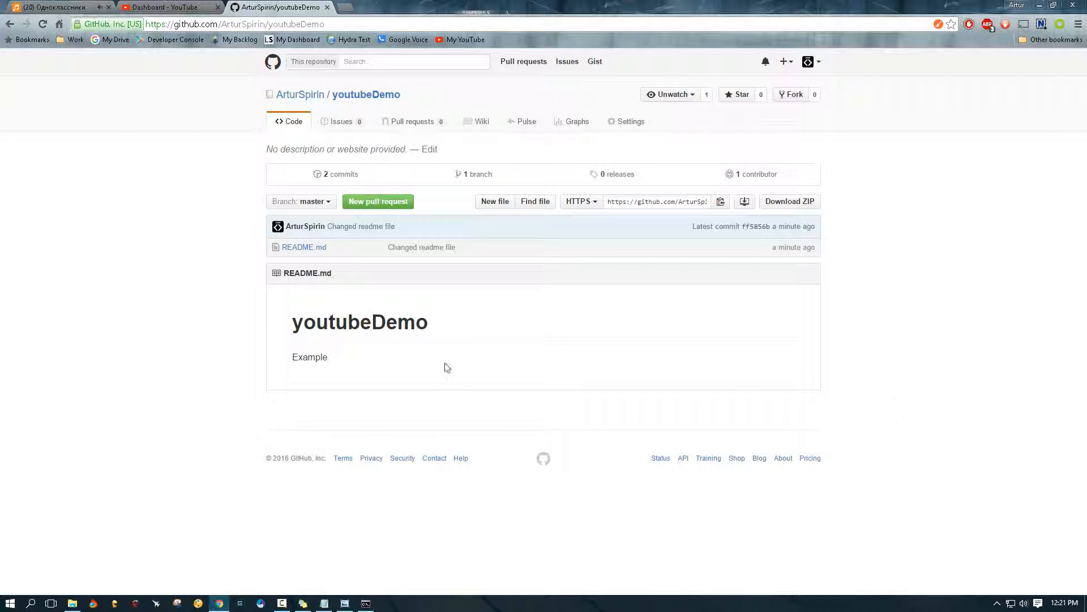
{"action": "mouse_move", "coordinate": [359, 364]}
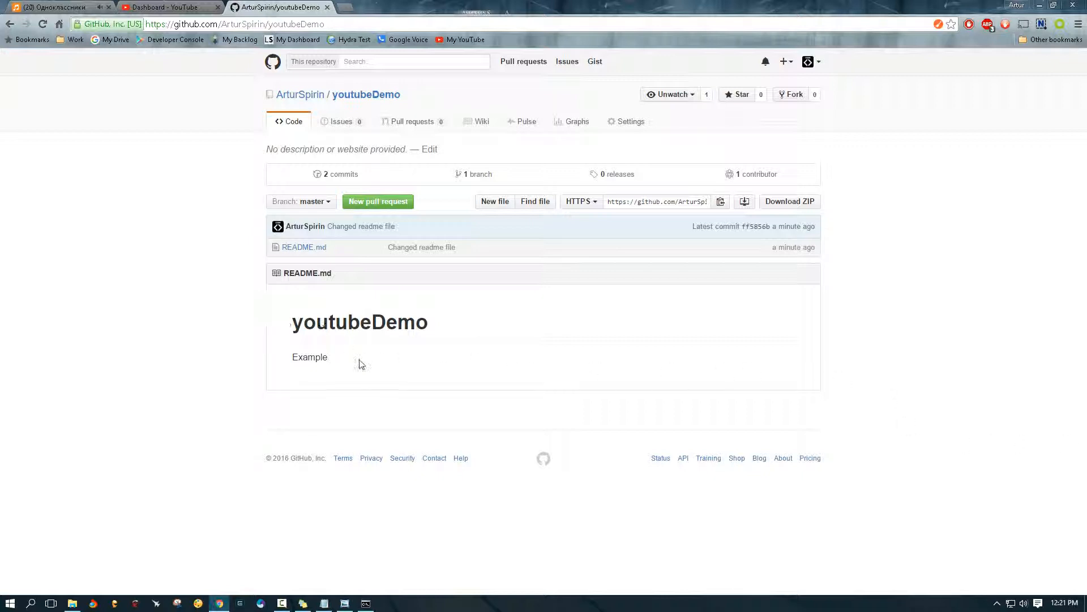